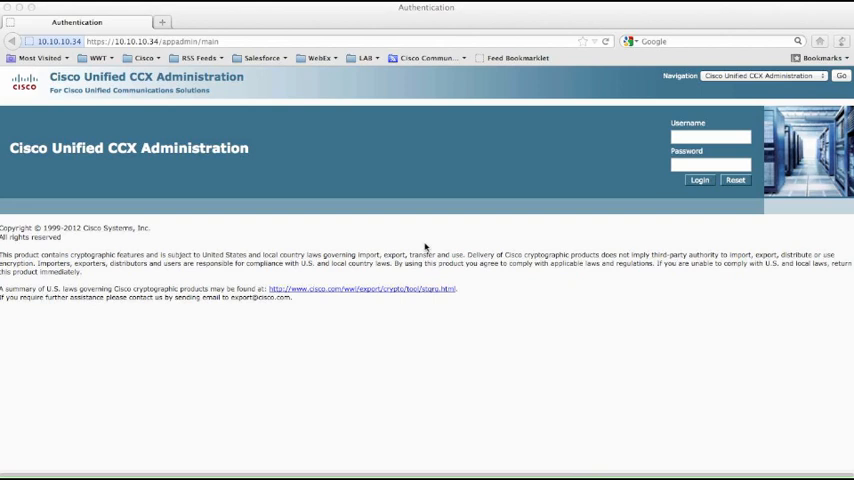
{"action": "mouse_move", "coordinate": [568, 190]}
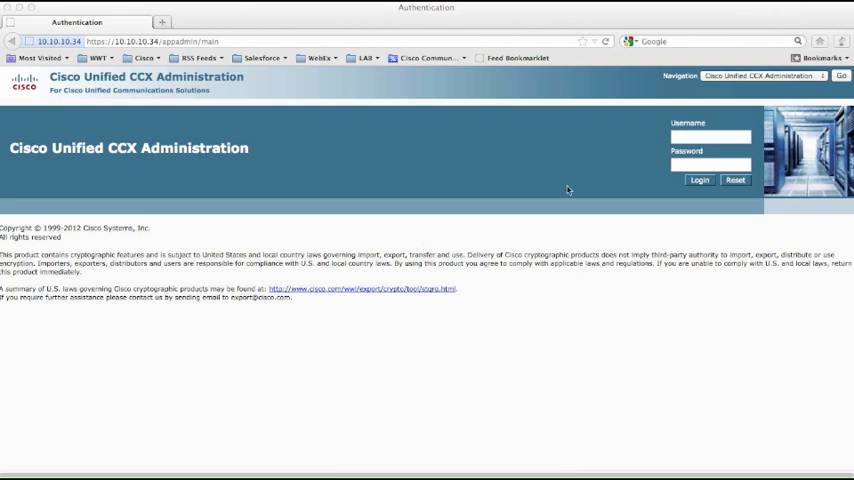
Begin entering the administrator username and password on the CCX Administration login page.
{"action": "left_click", "coordinate": [710, 134]}
{"action": "type", "text": "ccxadmin"}
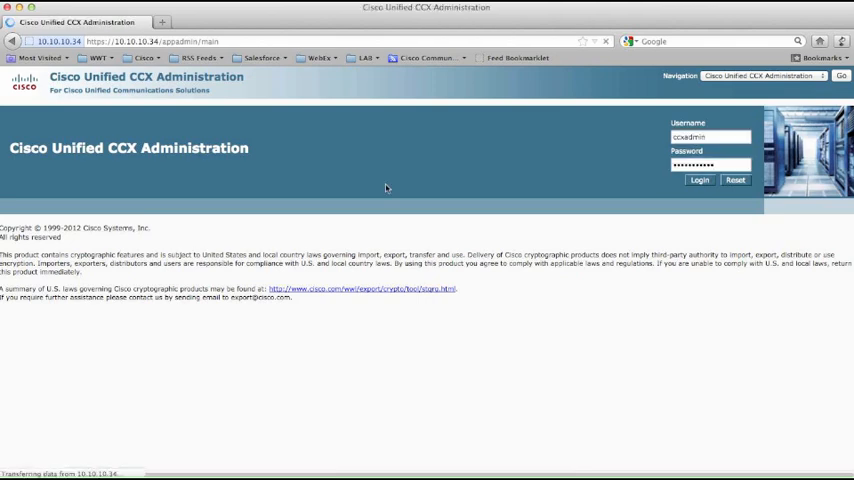
Log in and open Historical Reporting > Reporting Configuration, showing CUIC as the reporting client.
{"action": "left_click", "coordinate": [700, 180]}
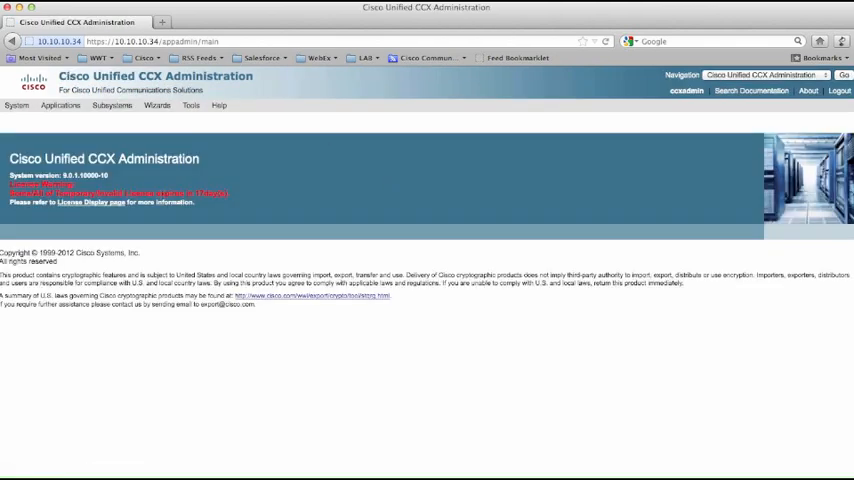
{"action": "left_click", "coordinate": [212, 107]}
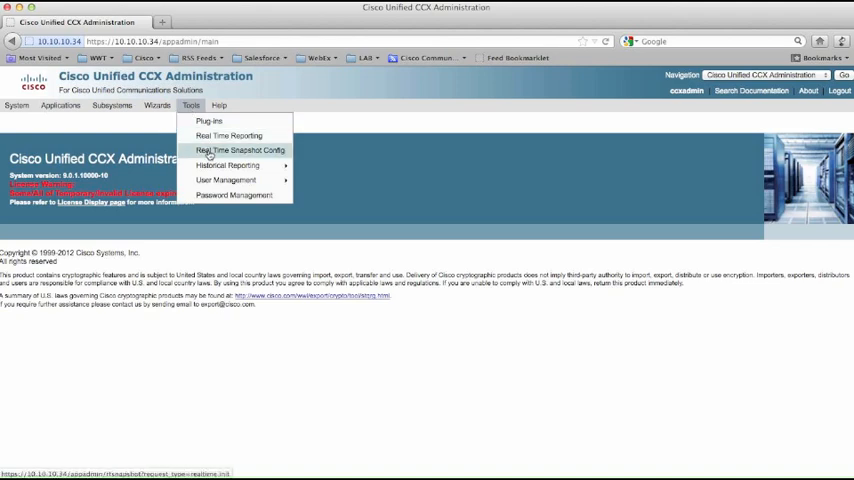
{"action": "mouse_move", "coordinate": [232, 165]}
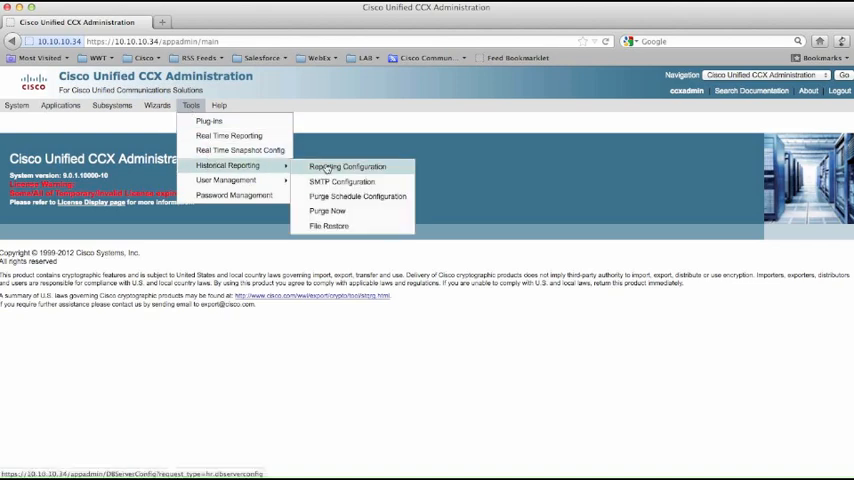
{"action": "mouse_move", "coordinate": [339, 168]}
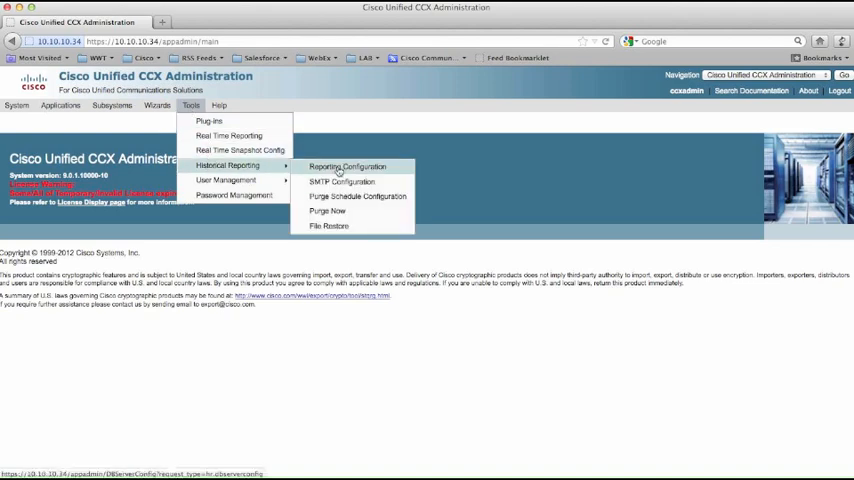
{"action": "left_click", "coordinate": [347, 166]}
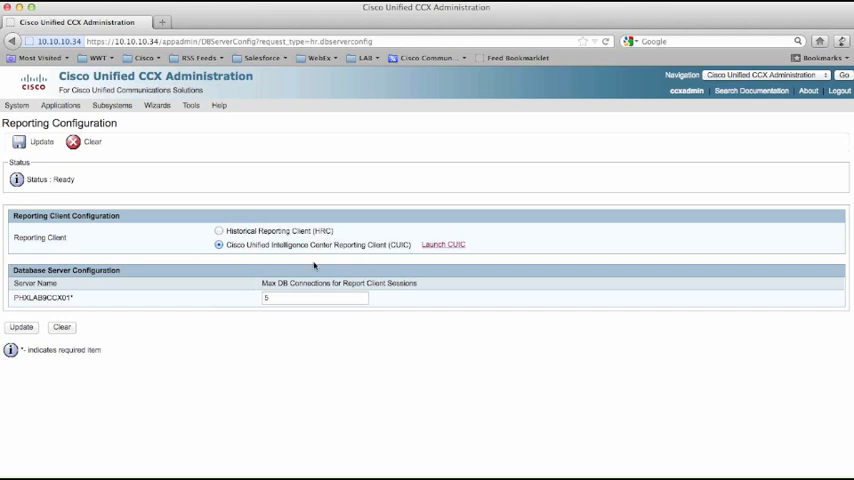
{"action": "mouse_move", "coordinate": [116, 334]}
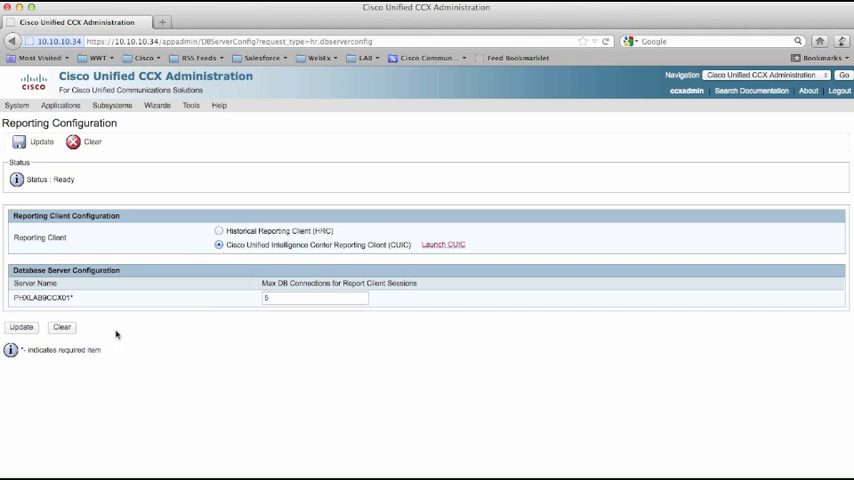
{"action": "mouse_move", "coordinate": [326, 387]}
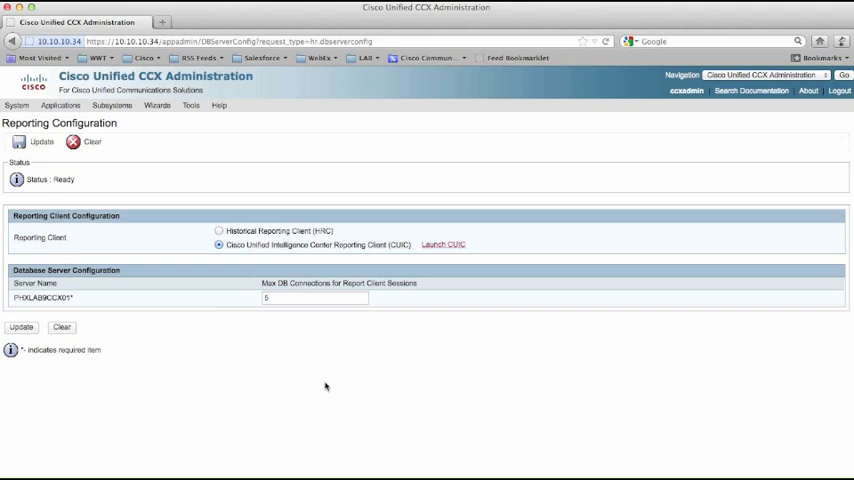
{"action": "mouse_move", "coordinate": [218, 154]}
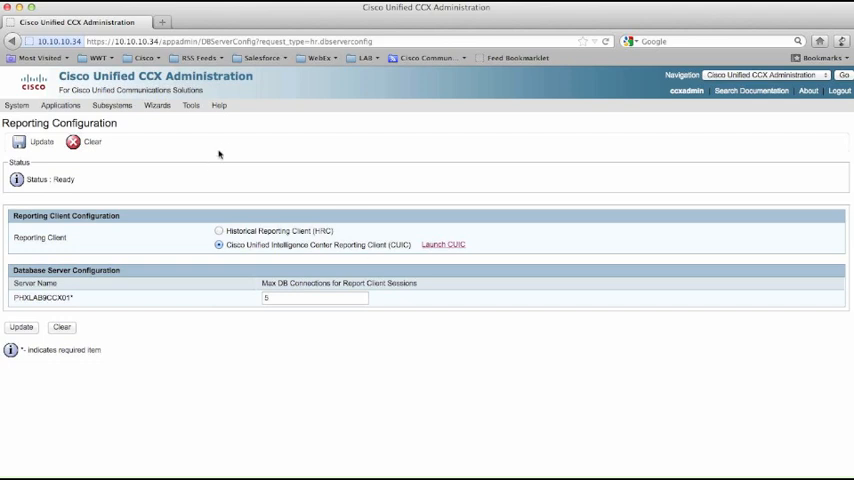
{"action": "left_click", "coordinate": [197, 107]}
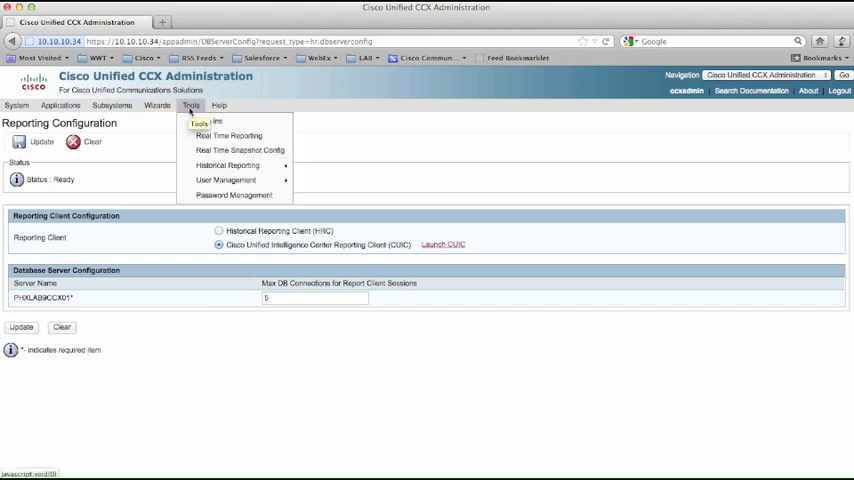
{"action": "mouse_move", "coordinate": [225, 165]}
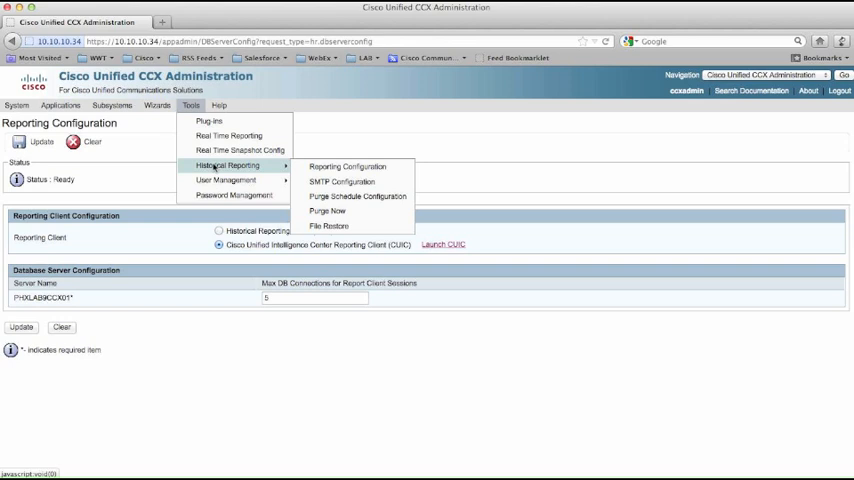
{"action": "mouse_move", "coordinate": [225, 180]}
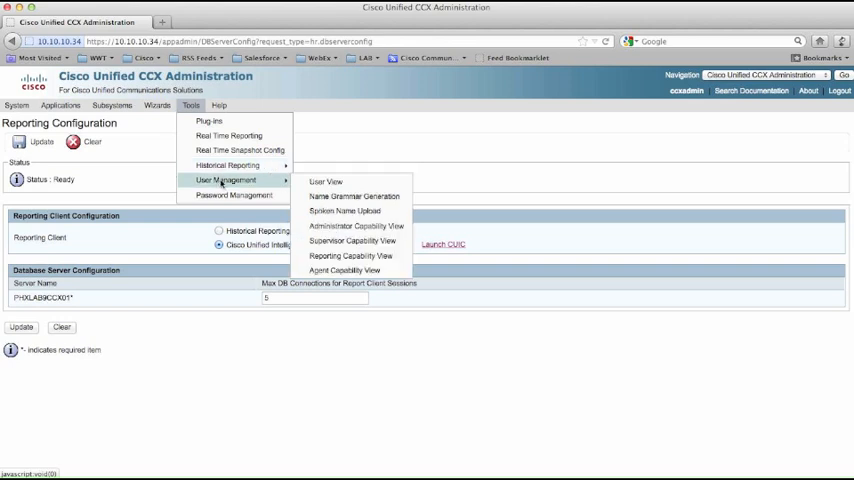
{"action": "mouse_move", "coordinate": [351, 256]}
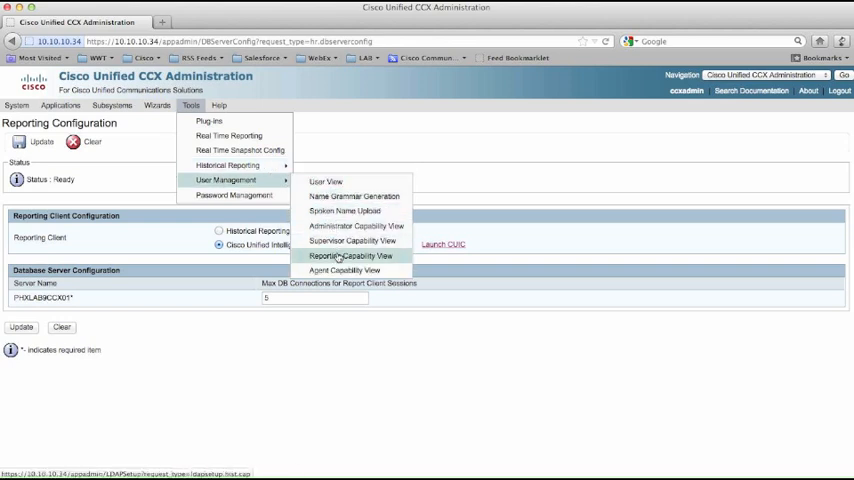
{"action": "left_click", "coordinate": [350, 256]}
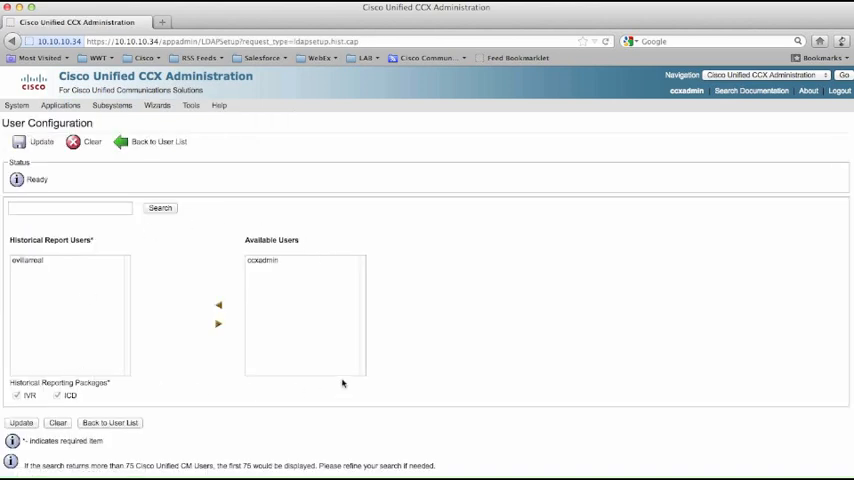
{"action": "mouse_move", "coordinate": [399, 306]}
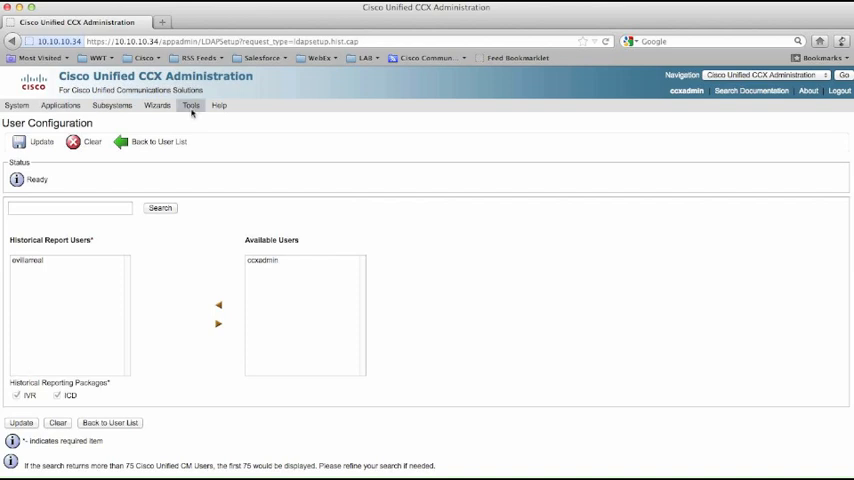
Reopen Reporting Configuration and launch the CUIC sign-in page in a new tab.
{"action": "left_click", "coordinate": [197, 105]}
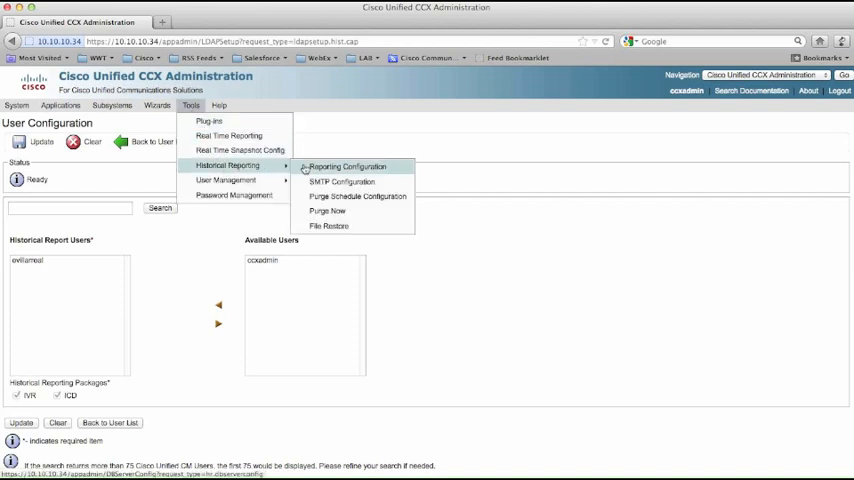
{"action": "left_click", "coordinate": [347, 166]}
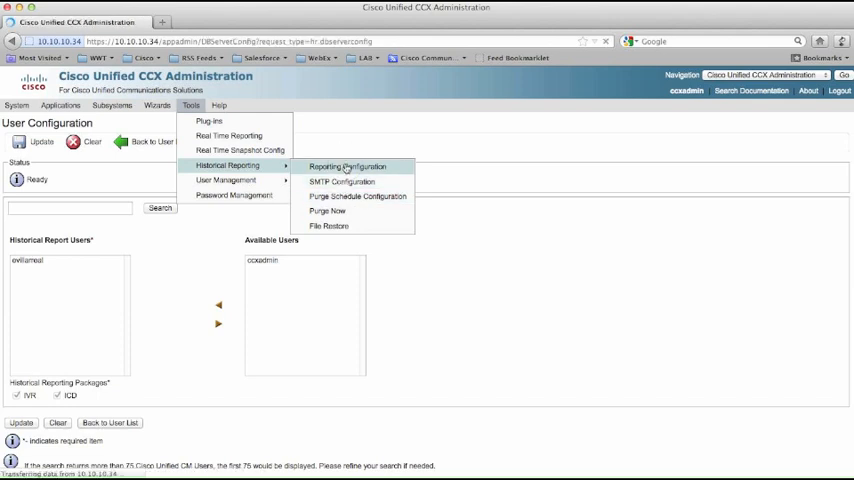
{"action": "left_click", "coordinate": [347, 166]}
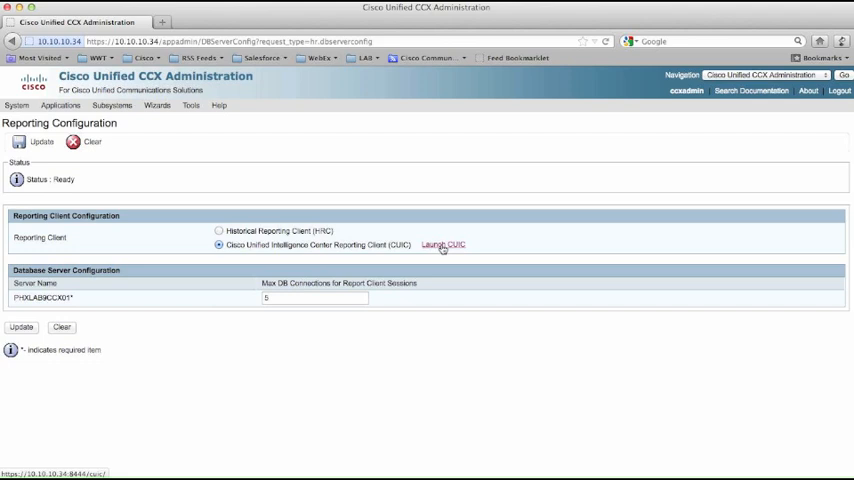
{"action": "left_click", "coordinate": [442, 245]}
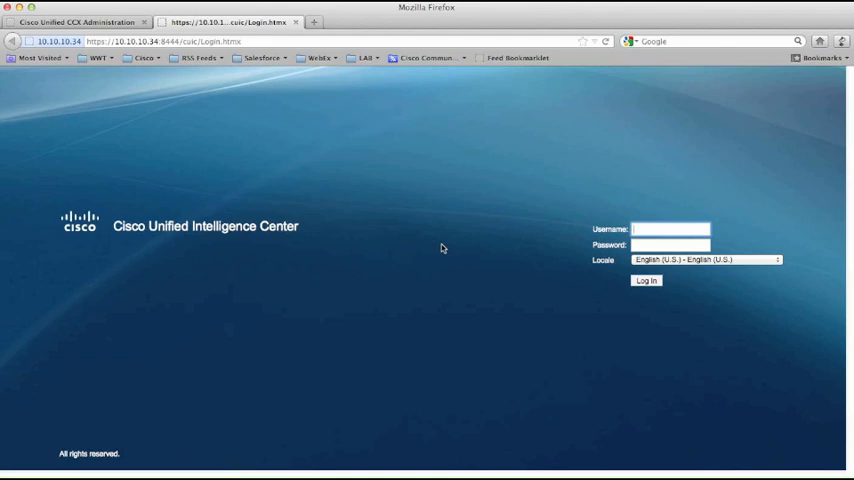
{"action": "type", "text": "evillarreal"}
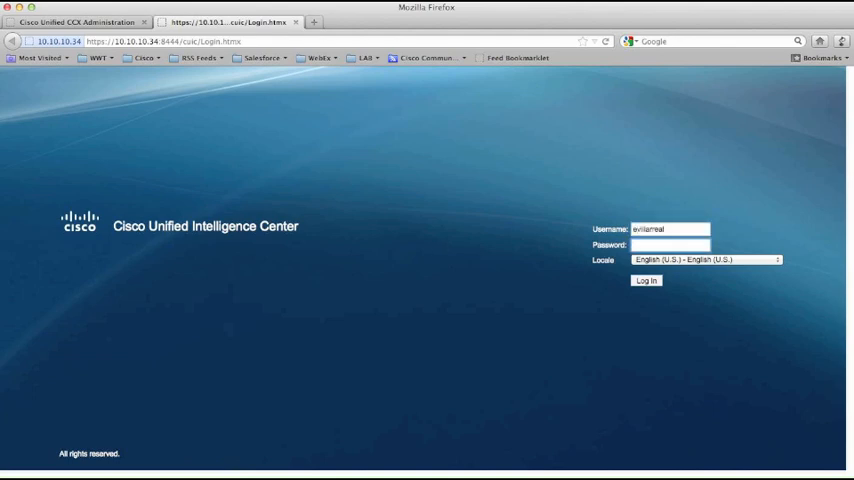
{"action": "left_click", "coordinate": [647, 280]}
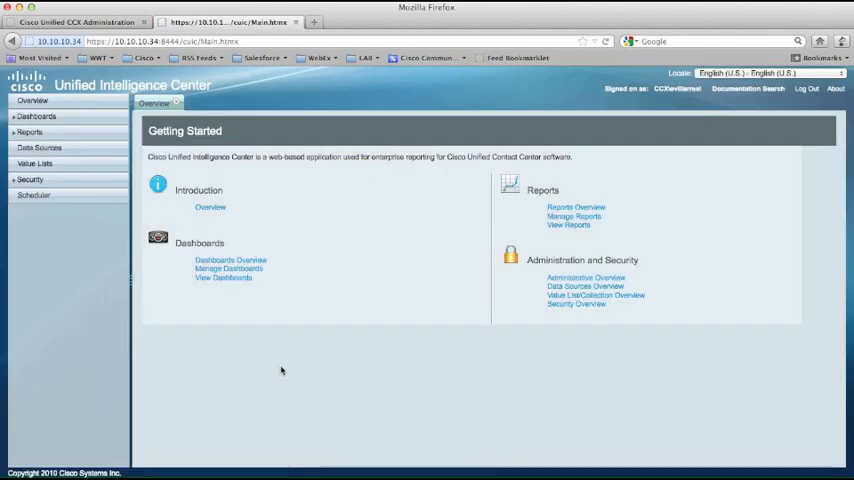
{"action": "mouse_move", "coordinate": [165, 282]}
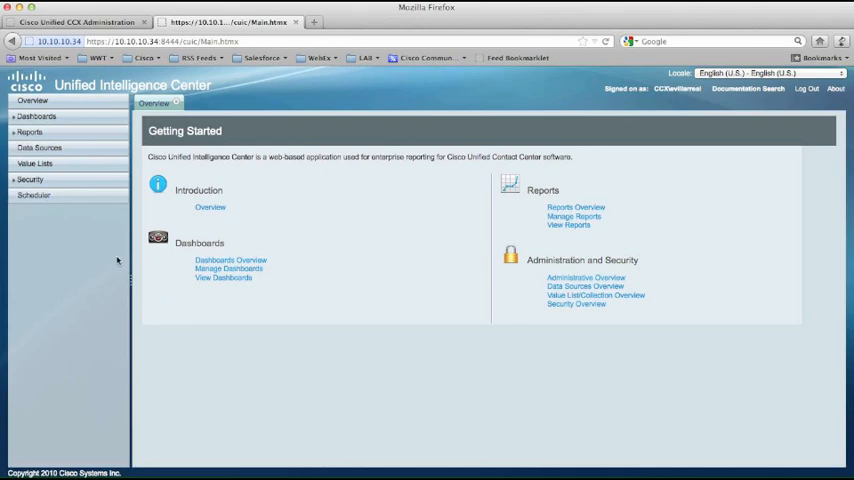
{"action": "mouse_move", "coordinate": [200, 361]}
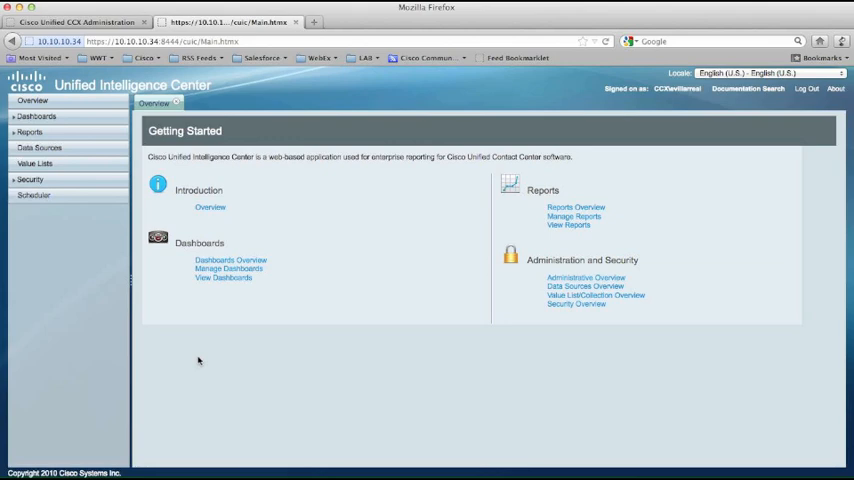
{"action": "mouse_move", "coordinate": [52, 233]}
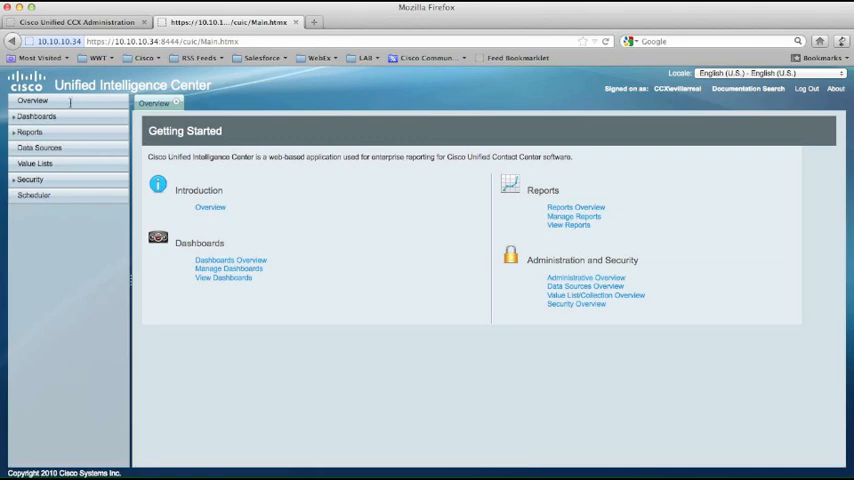
{"action": "mouse_move", "coordinate": [81, 120]}
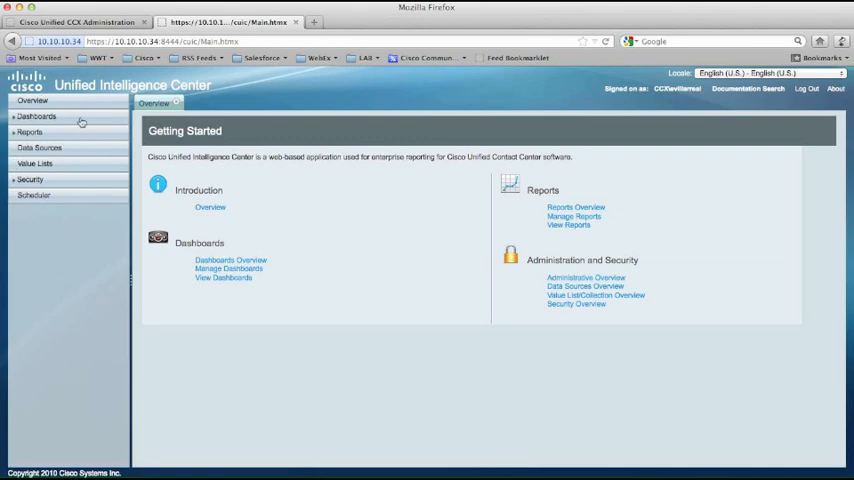
{"action": "mouse_move", "coordinate": [69, 246]}
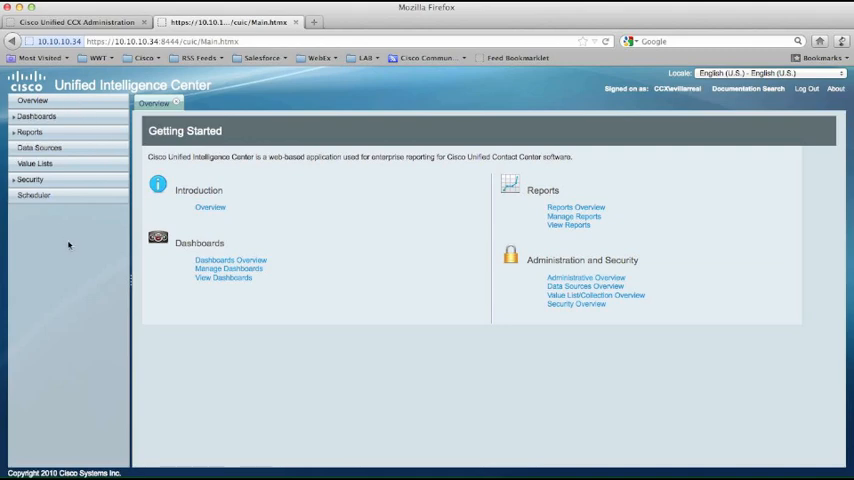
{"action": "mouse_move", "coordinate": [286, 305]}
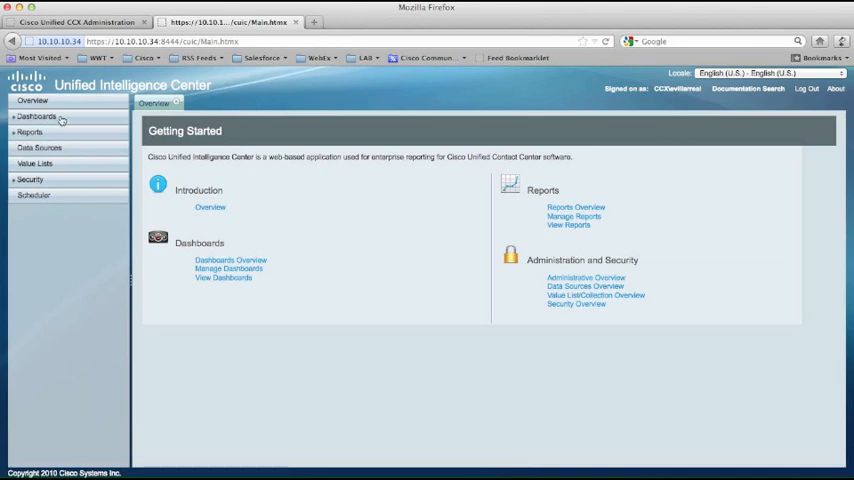
{"action": "mouse_move", "coordinate": [62, 122]}
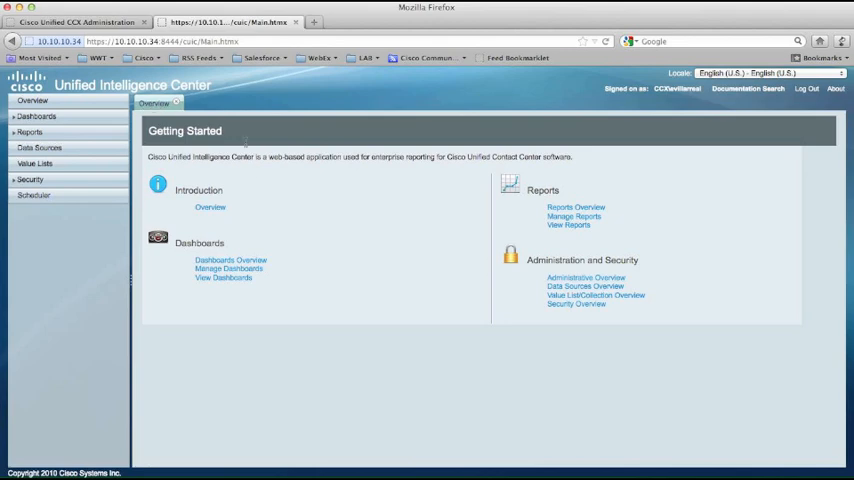
{"action": "mouse_move", "coordinate": [210, 207]}
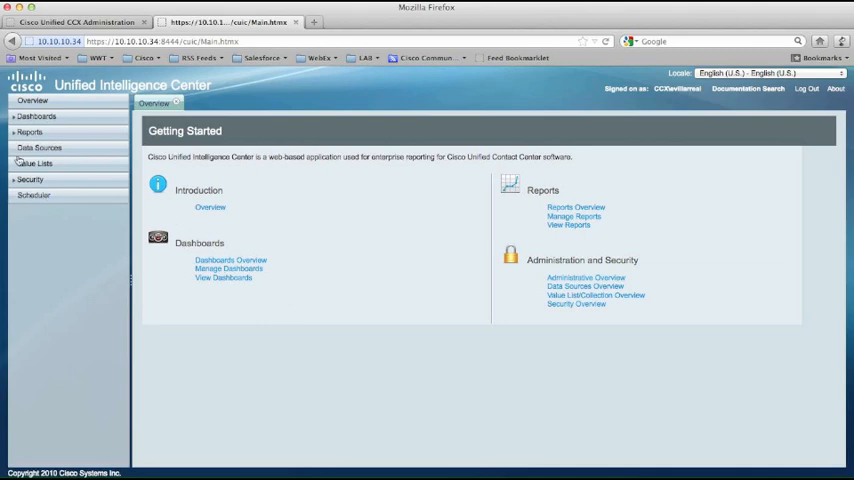
{"action": "left_click", "coordinate": [40, 116]}
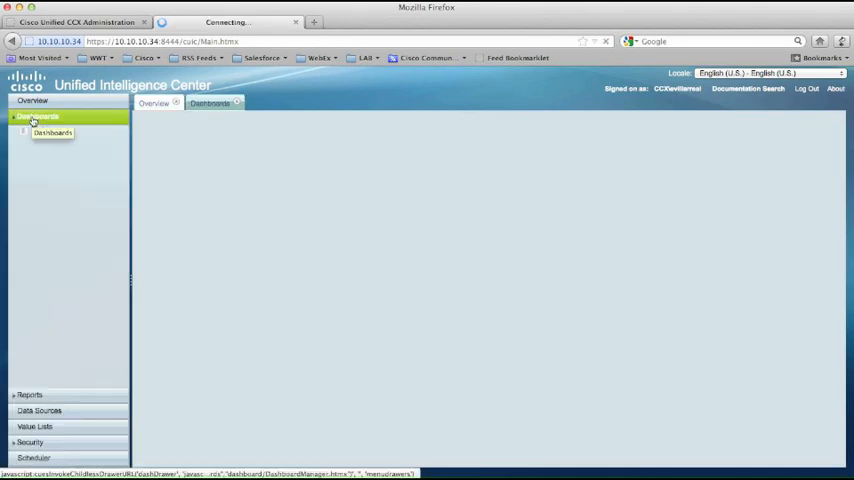
{"action": "left_click", "coordinate": [62, 133]}
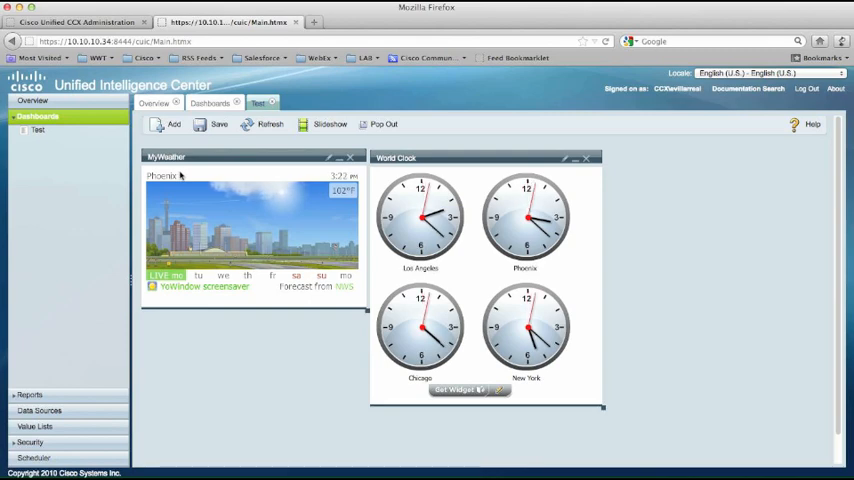
{"action": "mouse_move", "coordinate": [227, 406]}
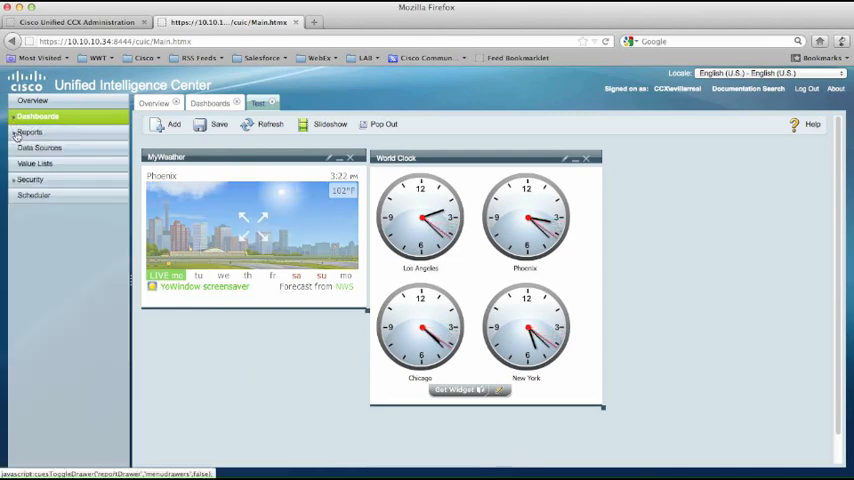
Close the Dashboards tab, reopen Reports and expand the Stock folder's UCCX subfolders.
{"action": "left_click", "coordinate": [29, 132]}
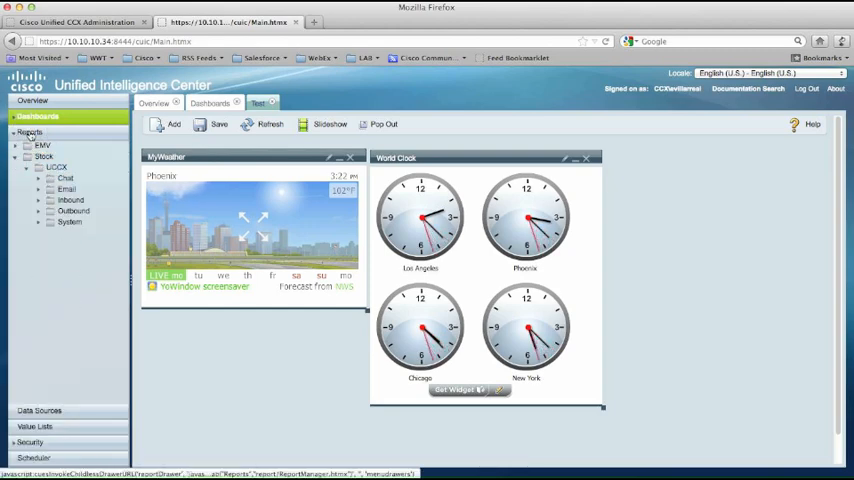
{"action": "left_click", "coordinate": [31, 131]}
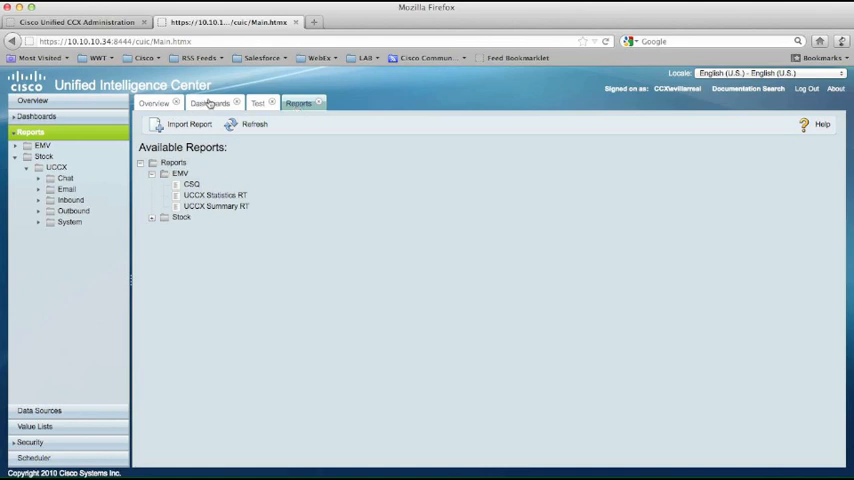
{"action": "left_click", "coordinate": [159, 104]}
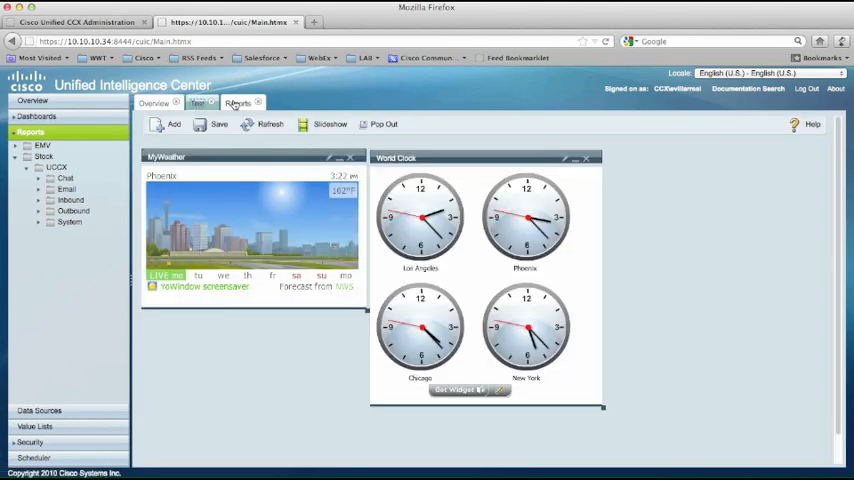
{"action": "left_click", "coordinate": [237, 103]}
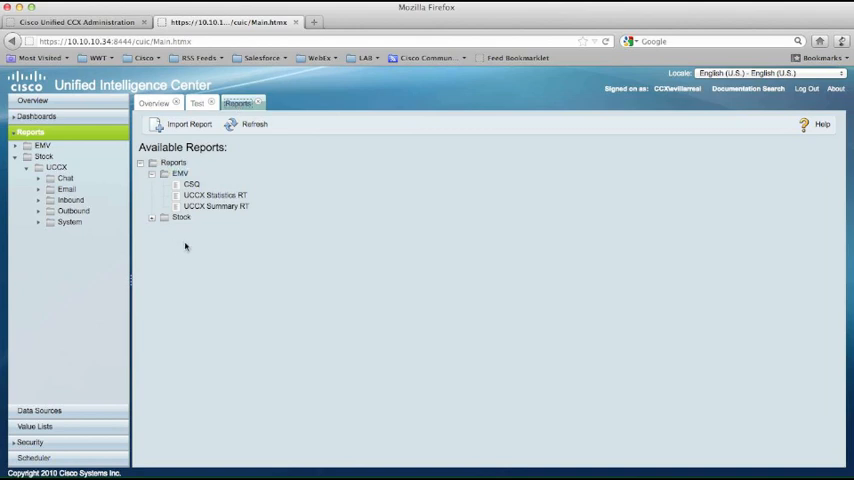
{"action": "left_click", "coordinate": [150, 217]}
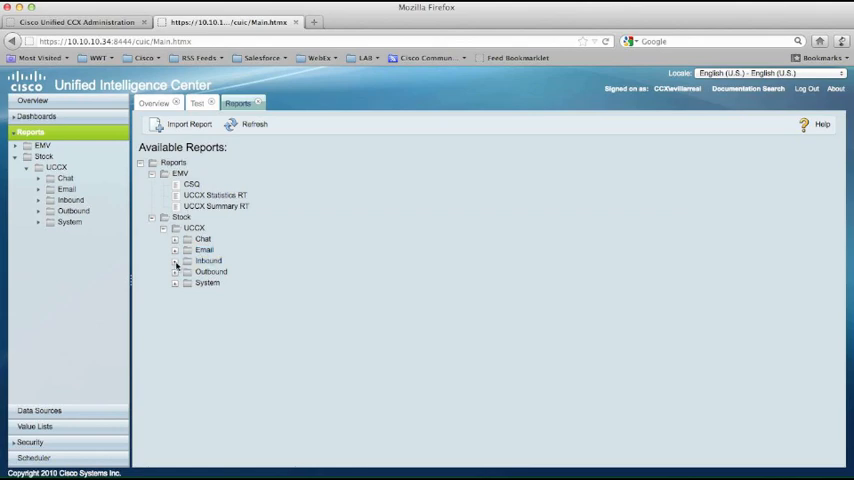
Expand Stock > UCCX > Inbound to list reports like Abandoned Call Detail Activity.
{"action": "left_click", "coordinate": [175, 260]}
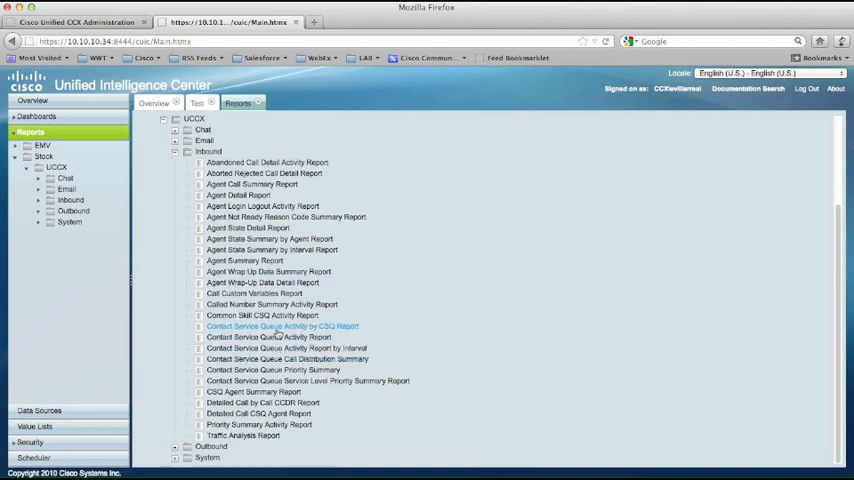
Run the CSQ Activity by CSQ Report for 06/01–06/30/2012 at 00:00, thirty-minute intervals.
{"action": "double_click", "coordinate": [282, 326]}
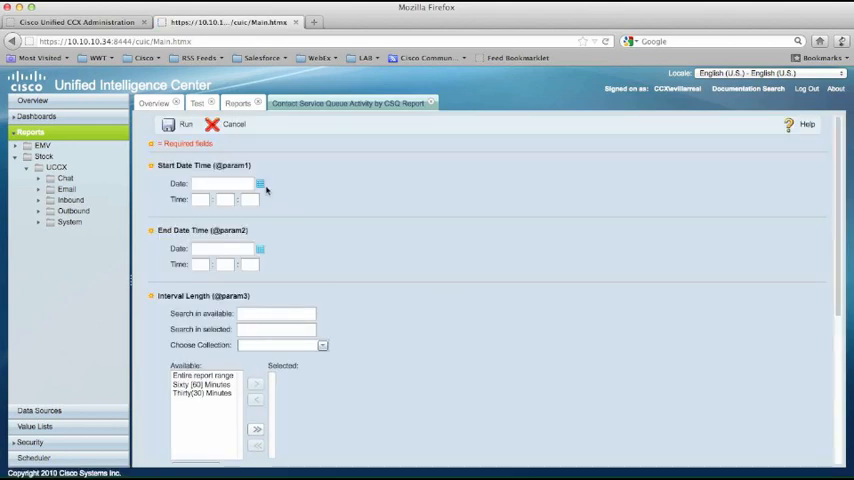
{"action": "left_click", "coordinate": [259, 184]}
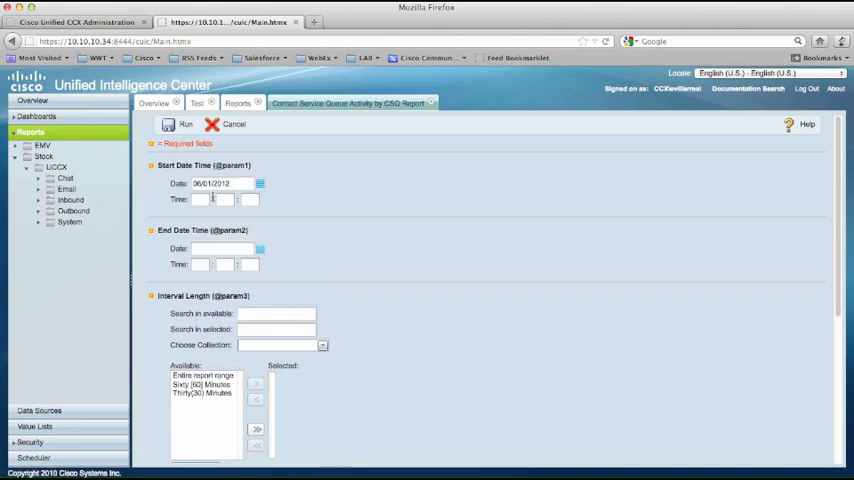
{"action": "type", "text": "00"}
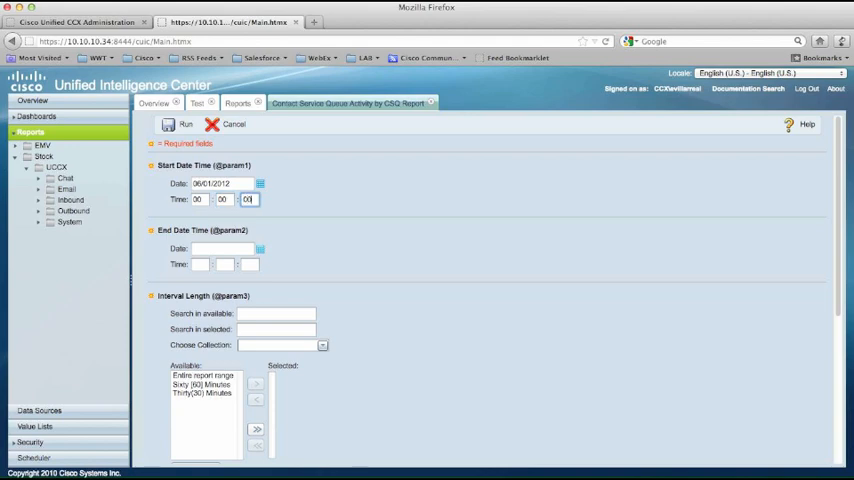
{"action": "left_click", "coordinate": [261, 247]}
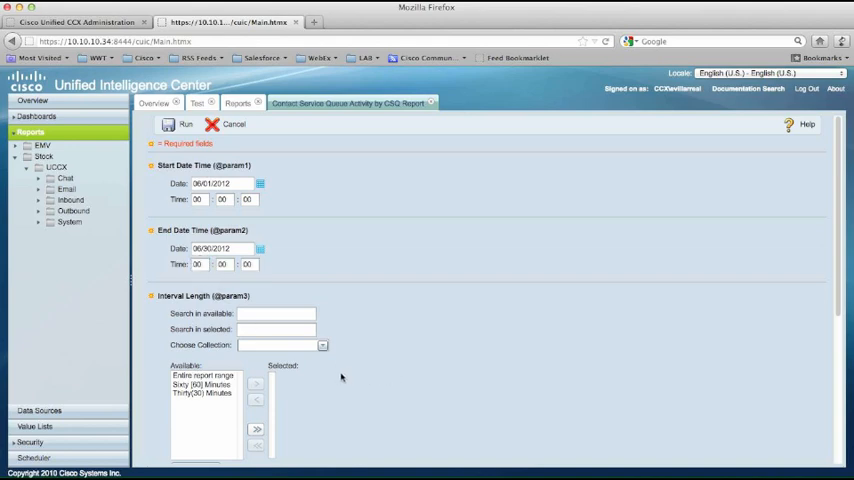
{"action": "scroll", "scroll_direction": "down", "scroll_amount": 3}
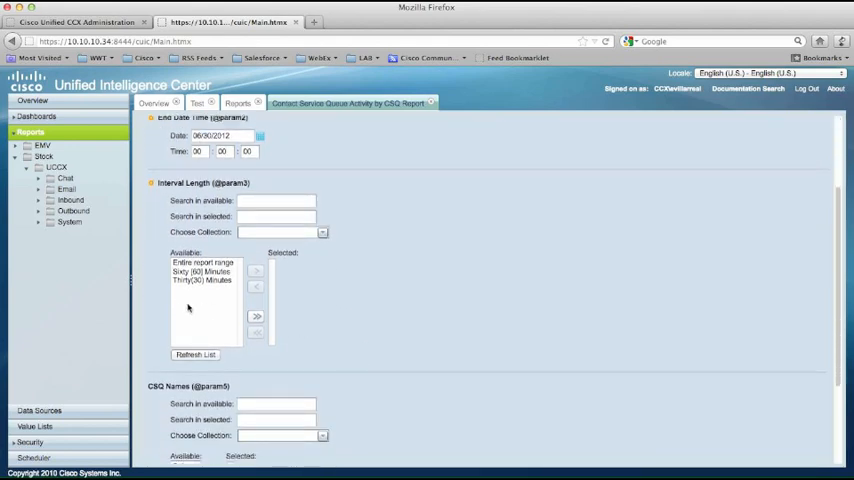
{"action": "left_click", "coordinate": [198, 290]}
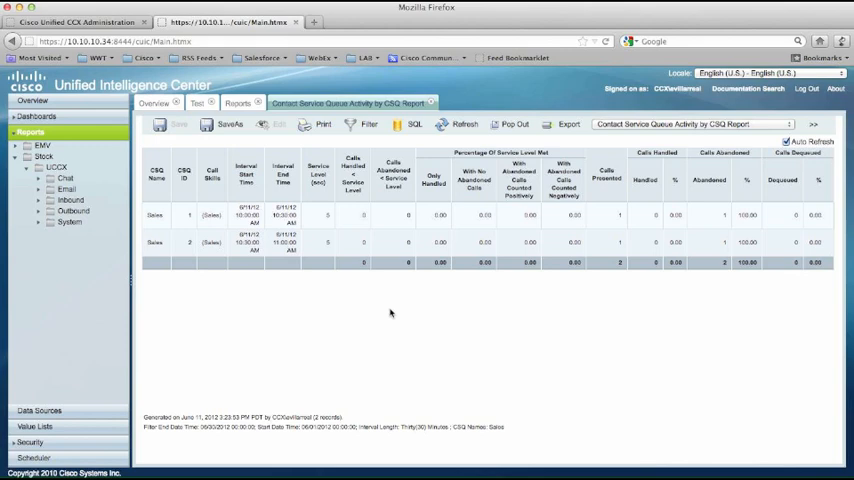
{"action": "mouse_move", "coordinate": [394, 309]}
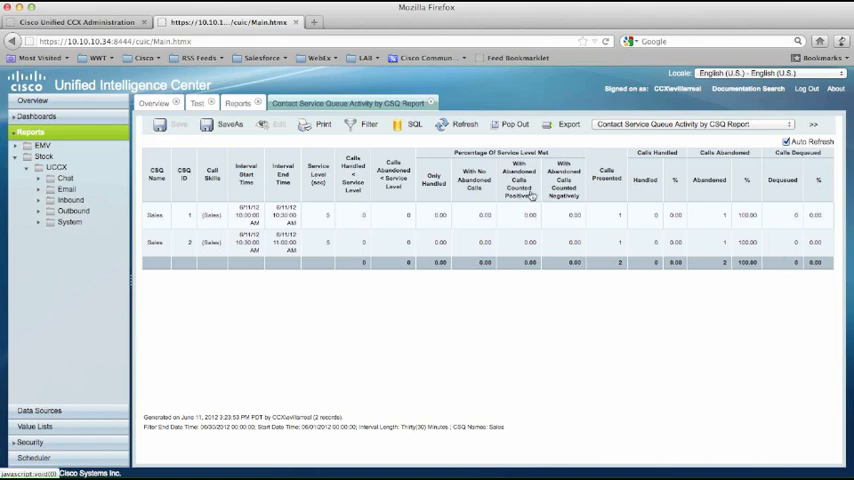
{"action": "mouse_move", "coordinate": [579, 336]}
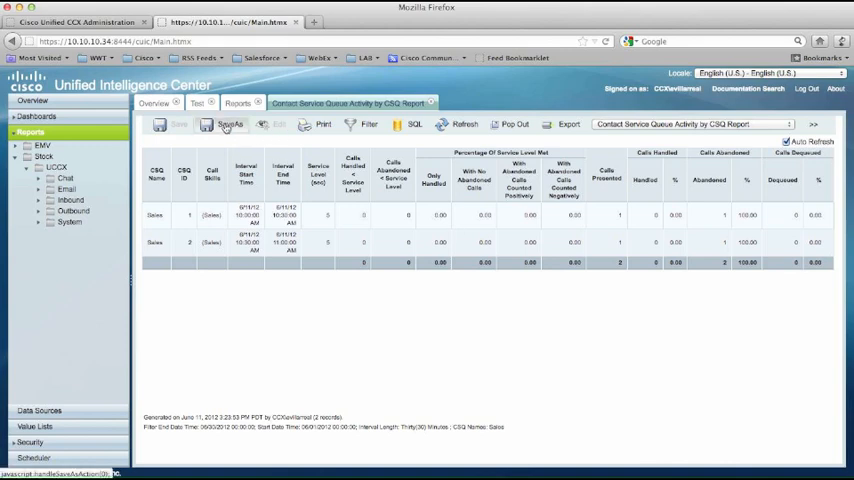
{"action": "mouse_move", "coordinate": [228, 124]}
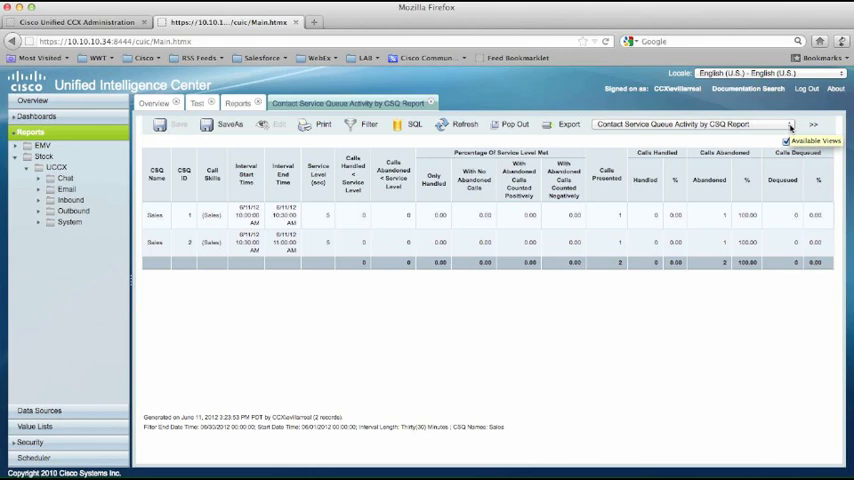
Choose Total Calls That Met Service Level by CSQ Chart from Available Views.
{"action": "left_click", "coordinate": [809, 123]}
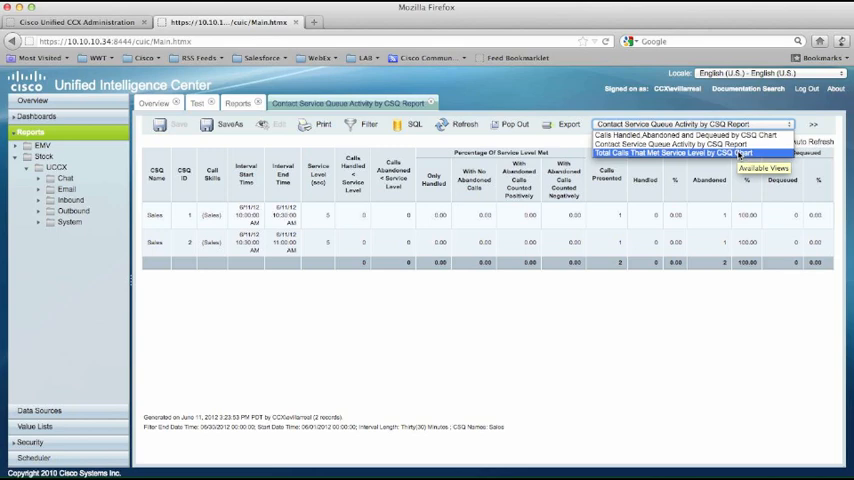
{"action": "left_click", "coordinate": [681, 153]}
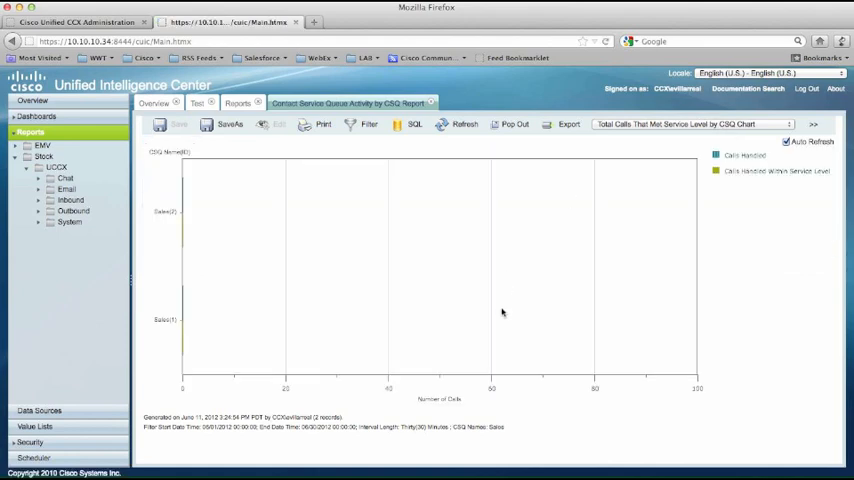
{"action": "mouse_move", "coordinate": [363, 422]}
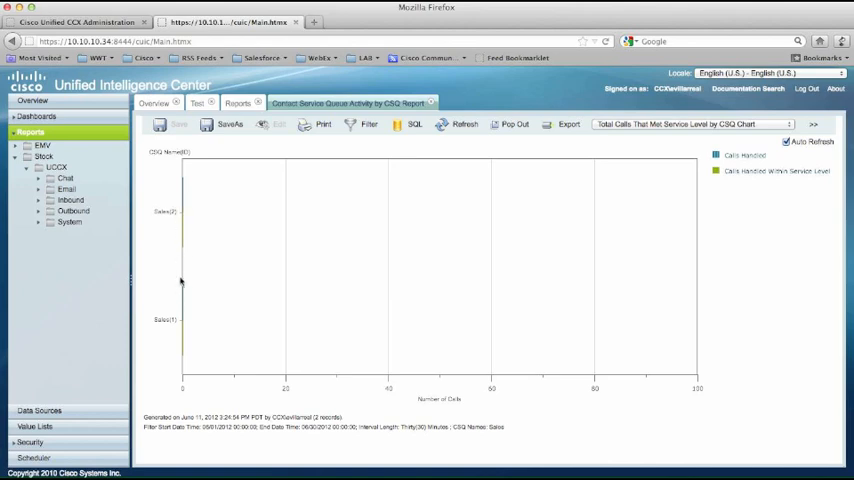
{"action": "mouse_move", "coordinate": [183, 200]}
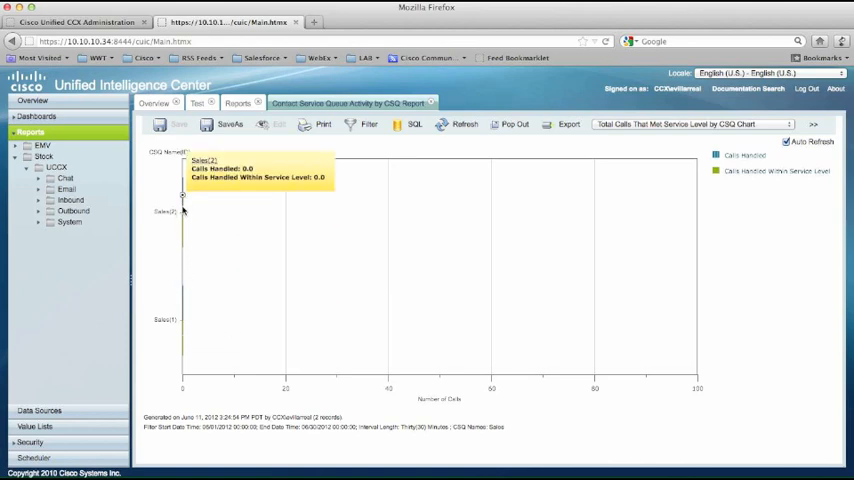
{"action": "mouse_move", "coordinate": [520, 216]}
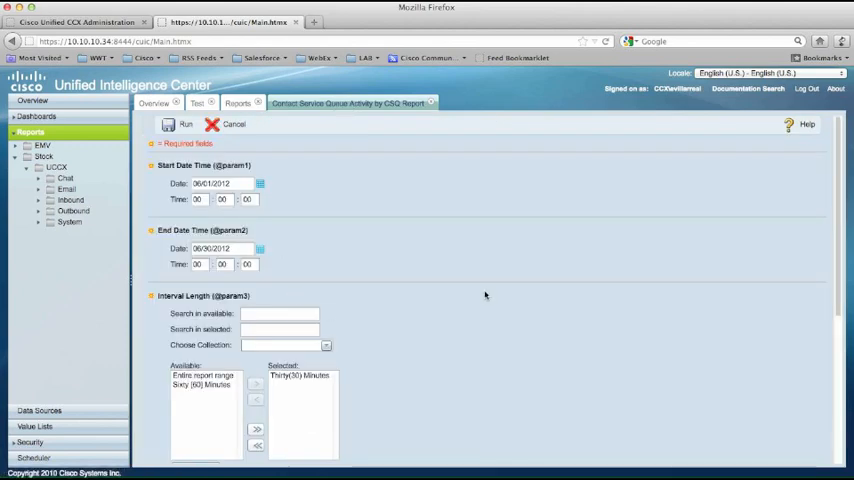
{"action": "mouse_move", "coordinate": [458, 210]}
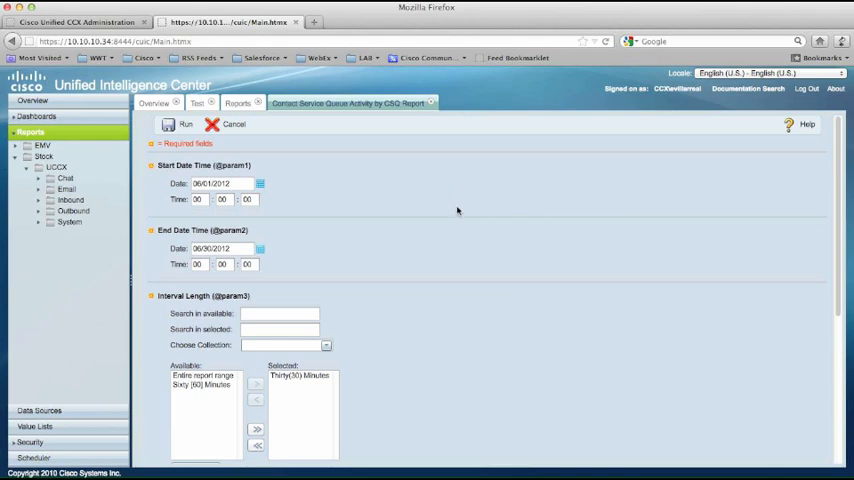
{"action": "scroll", "scroll_direction": "down", "scroll_amount": 3}
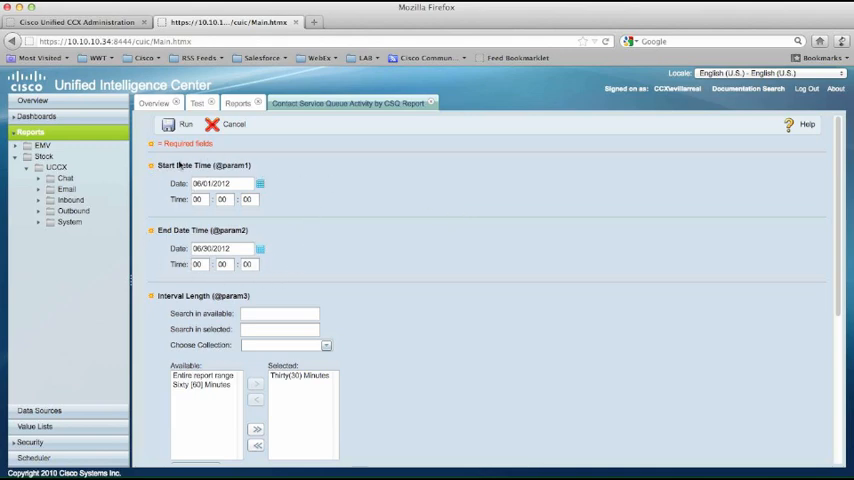
{"action": "mouse_move", "coordinate": [327, 288]}
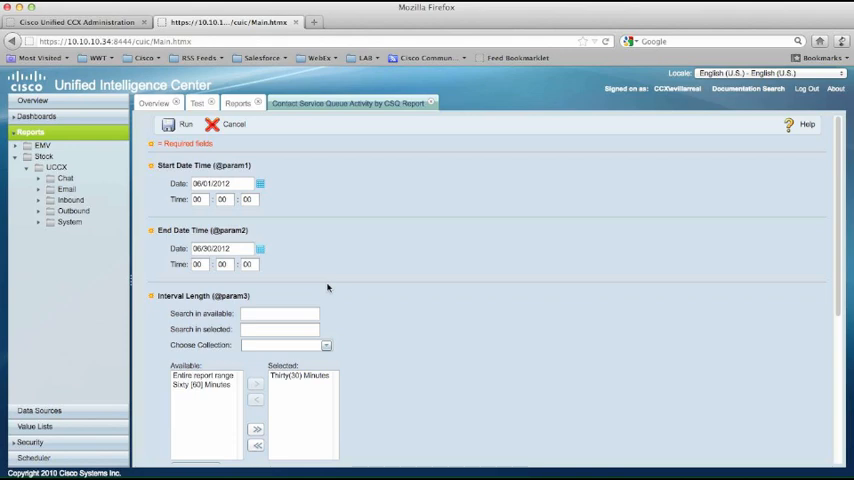
{"action": "mouse_move", "coordinate": [35, 457]}
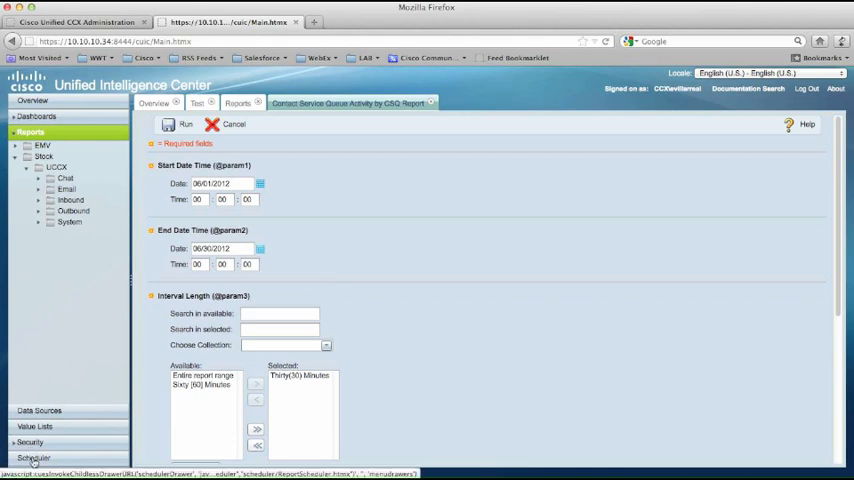
Open Scheduler from the left navigation to see the empty Schedule List.
{"action": "left_click", "coordinate": [38, 453]}
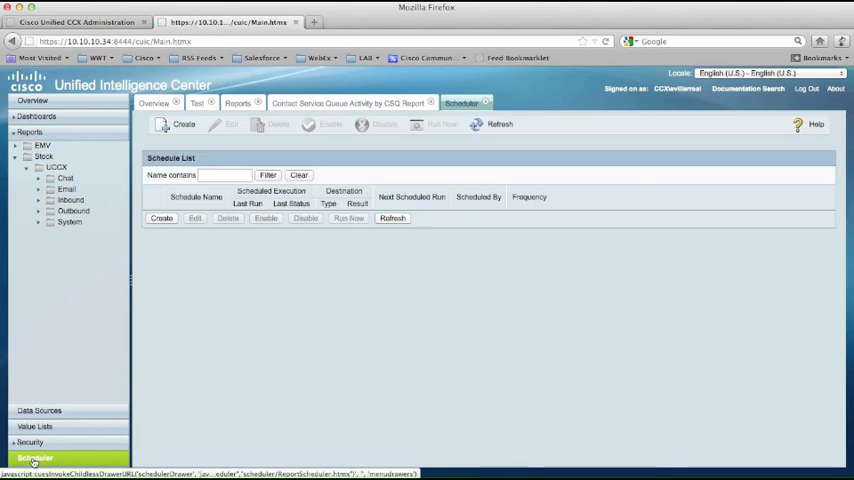
{"action": "mouse_move", "coordinate": [348, 321]}
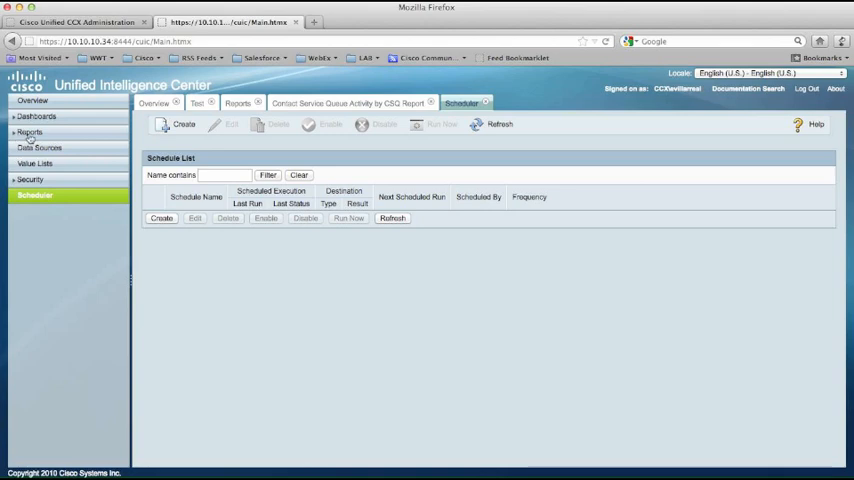
{"action": "mouse_move", "coordinate": [61, 356]}
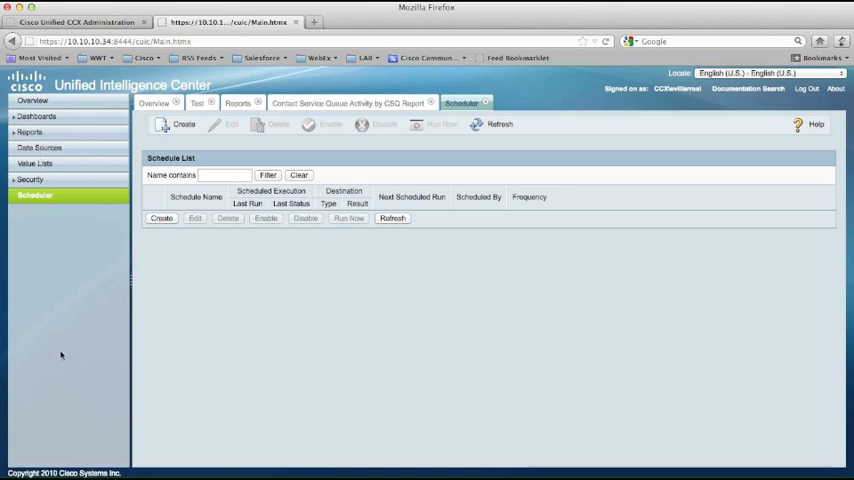
{"action": "mouse_move", "coordinate": [358, 375]}
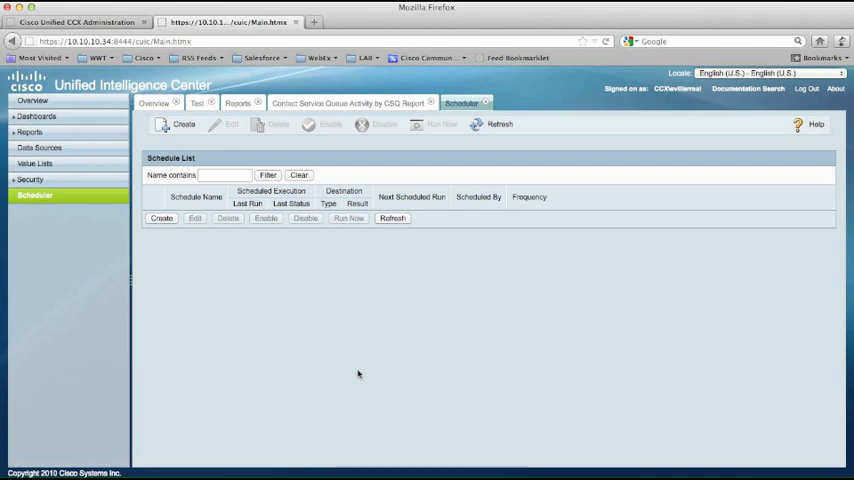
Open the Value Lists page showing the stock UCCX value lists and their descriptions.
{"action": "left_click", "coordinate": [30, 147]}
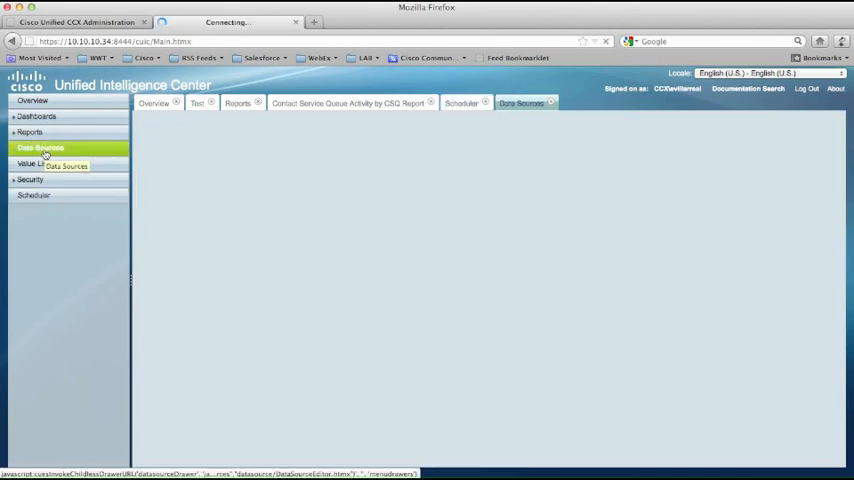
{"action": "left_click", "coordinate": [49, 147]}
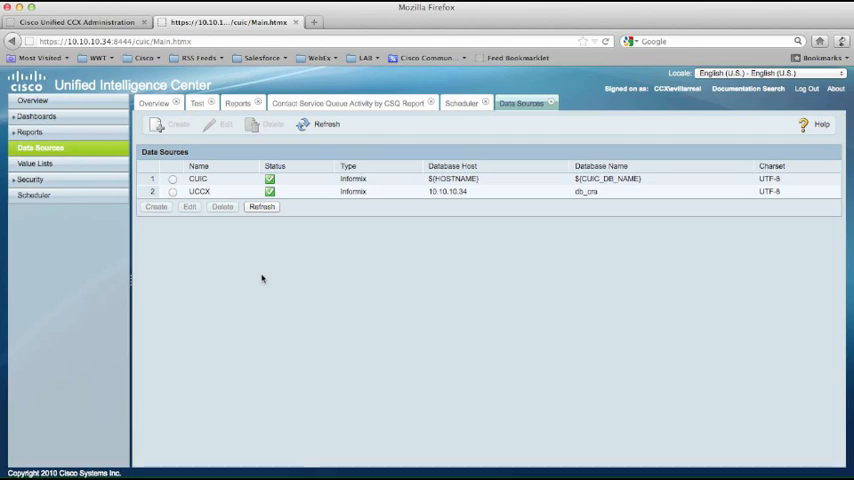
{"action": "left_click", "coordinate": [178, 191]}
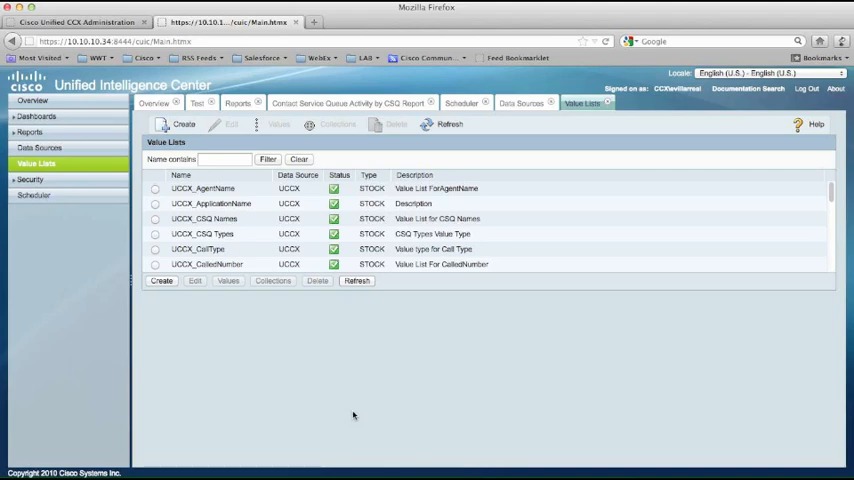
{"action": "left_click", "coordinate": [156, 218]}
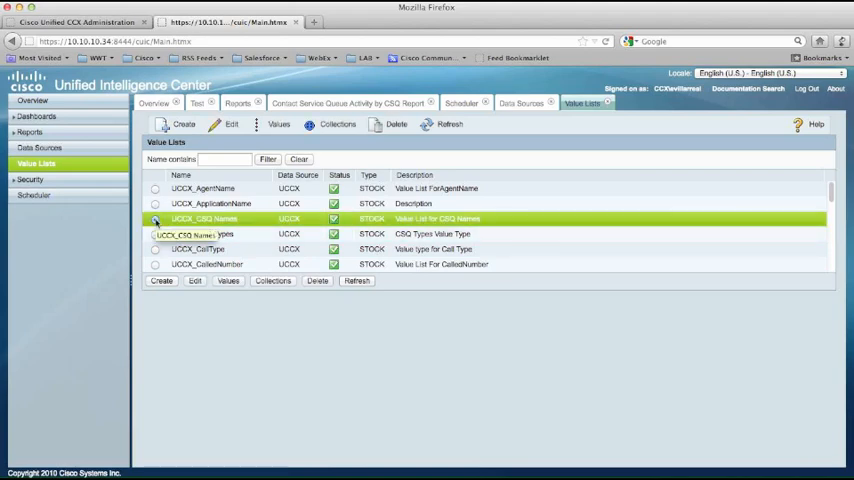
{"action": "left_click", "coordinate": [228, 280]}
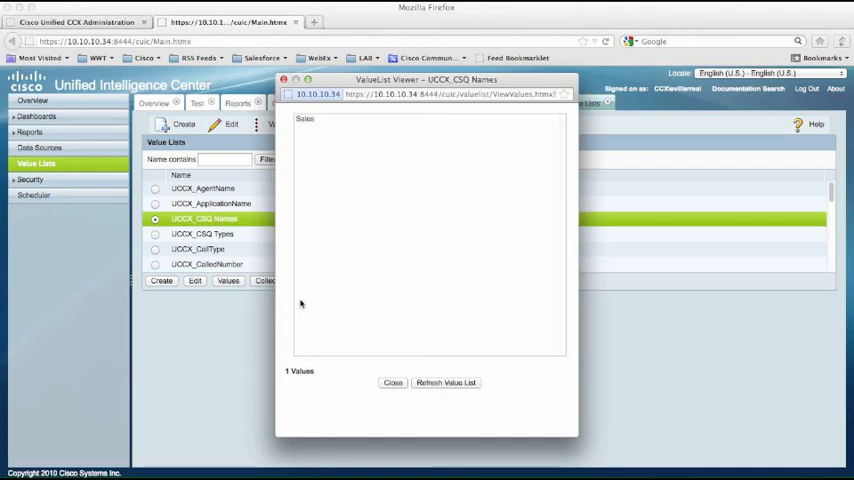
{"action": "mouse_move", "coordinate": [325, 150]}
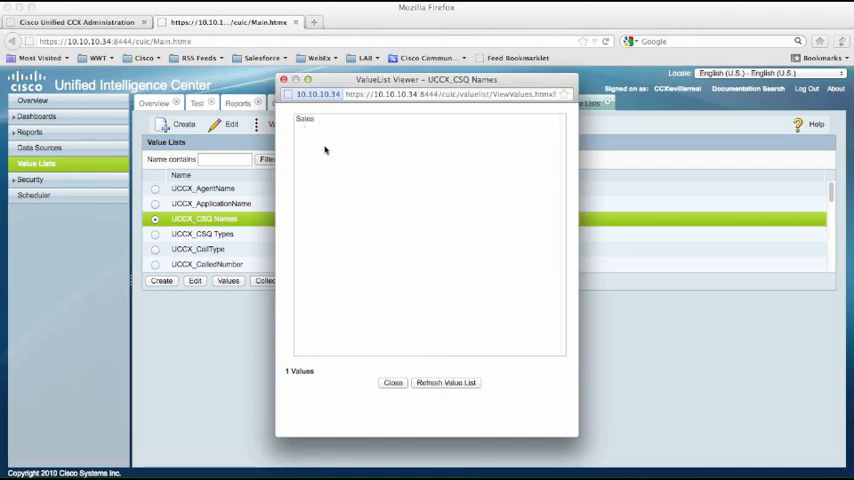
{"action": "mouse_move", "coordinate": [318, 151]}
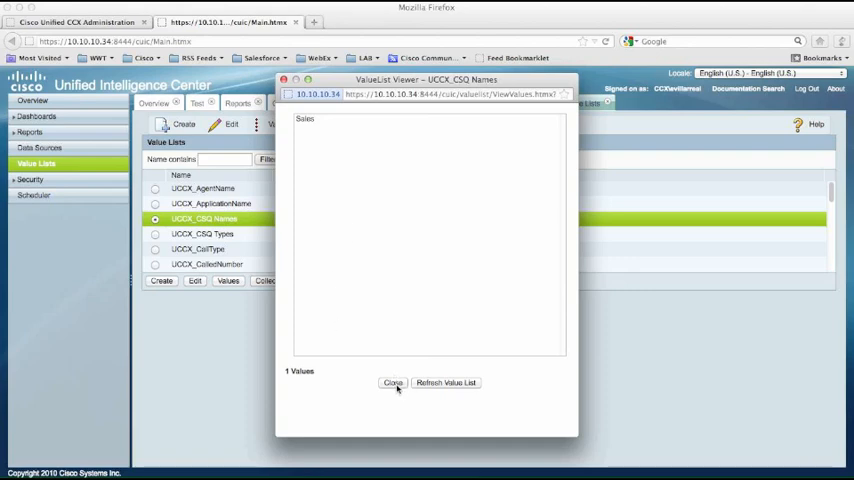
{"action": "left_click", "coordinate": [391, 382]}
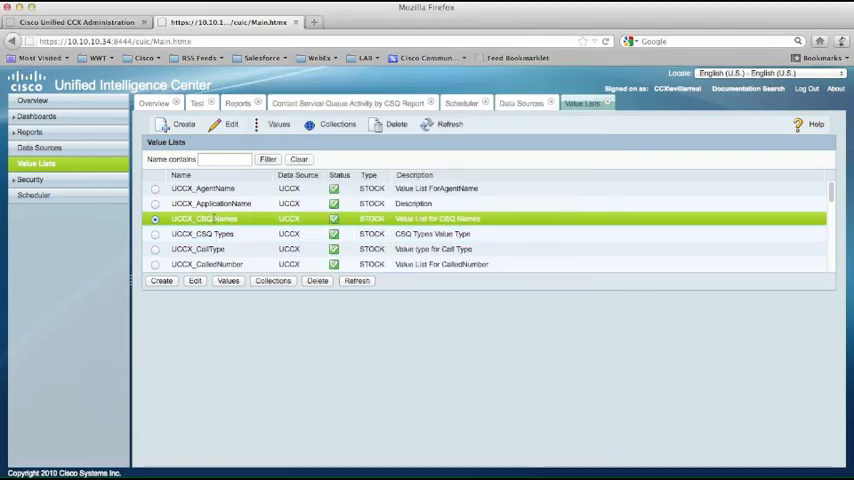
{"action": "mouse_move", "coordinate": [310, 365]}
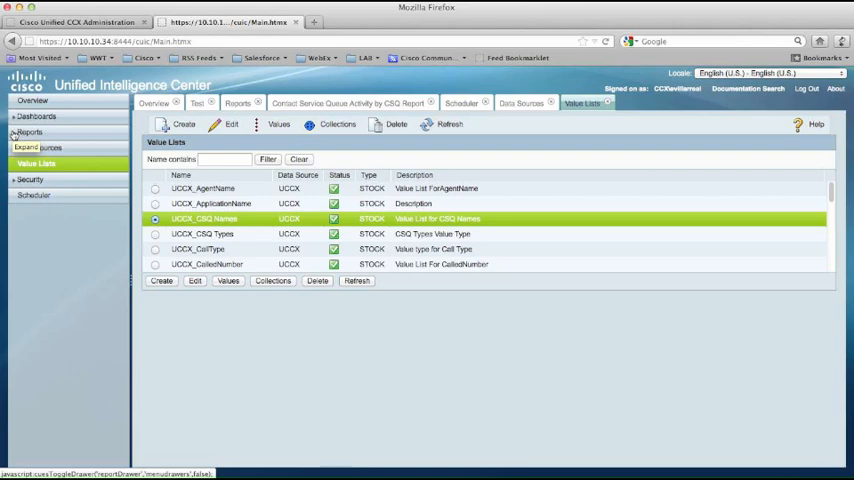
{"action": "left_click", "coordinate": [22, 131]}
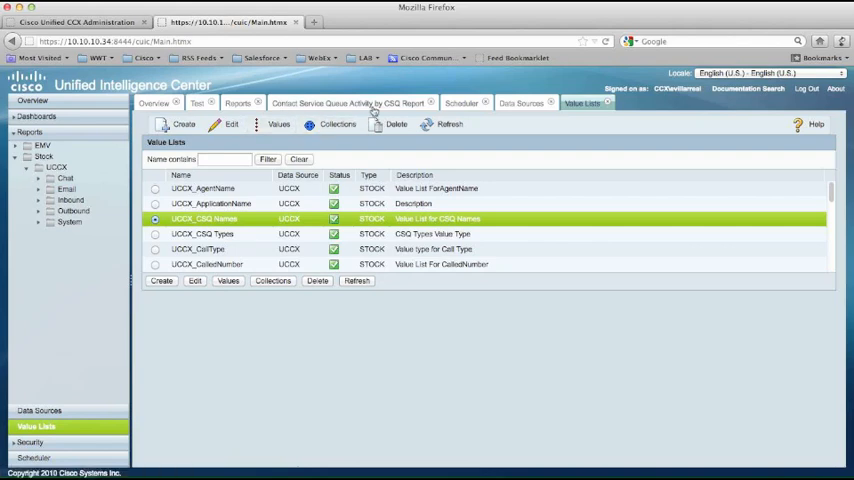
{"action": "left_click", "coordinate": [350, 103]}
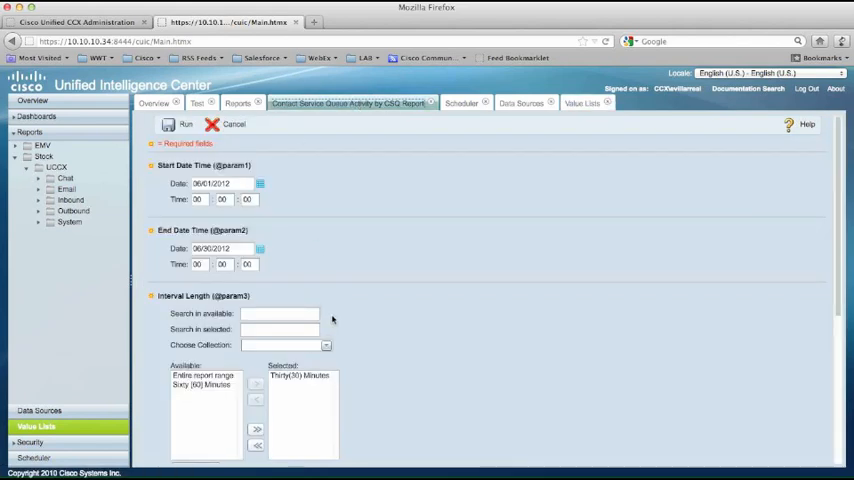
{"action": "scroll", "scroll_direction": "down", "scroll_amount": 3}
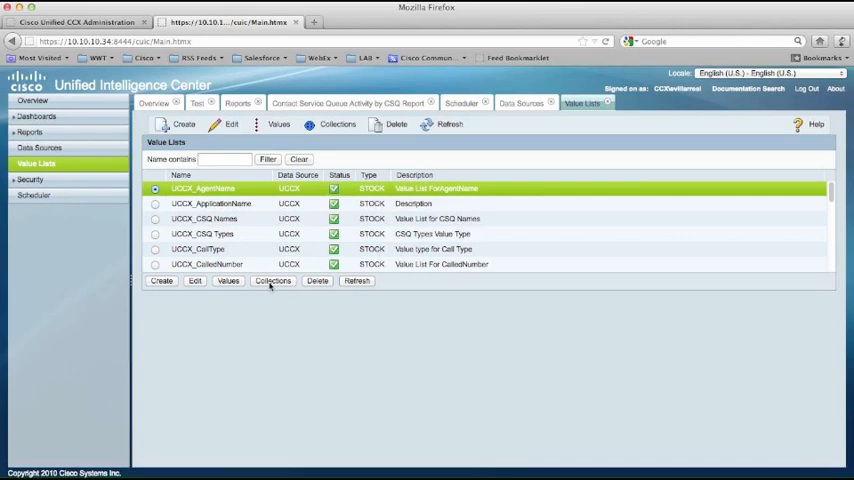
Draft a new Wildcard collection with pattern Sales*, then return to the CSQ report filter.
{"action": "left_click", "coordinate": [272, 280]}
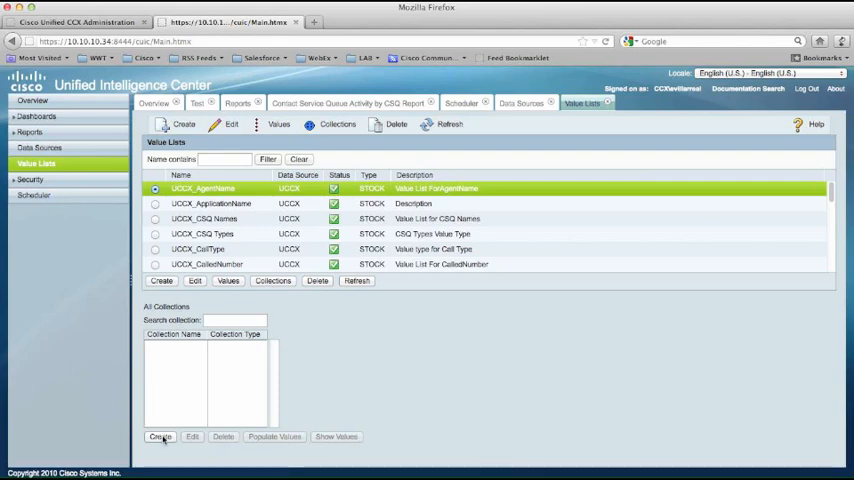
{"action": "left_click", "coordinate": [156, 451]}
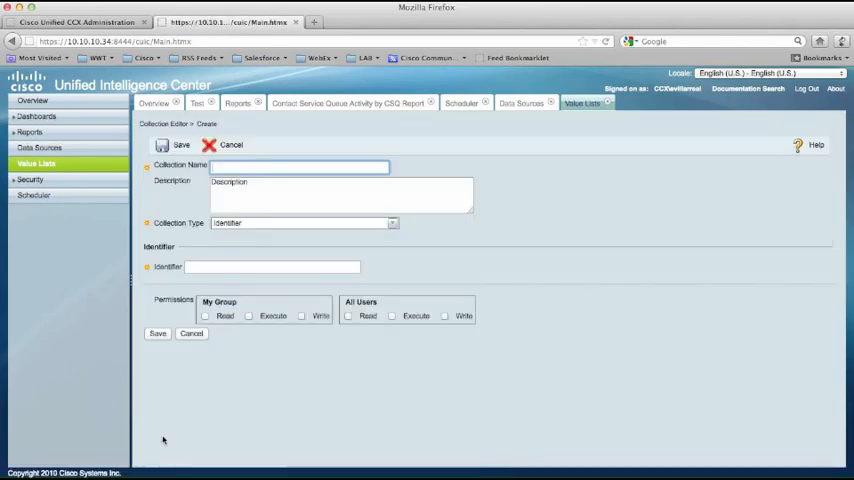
{"action": "left_click", "coordinate": [391, 223]}
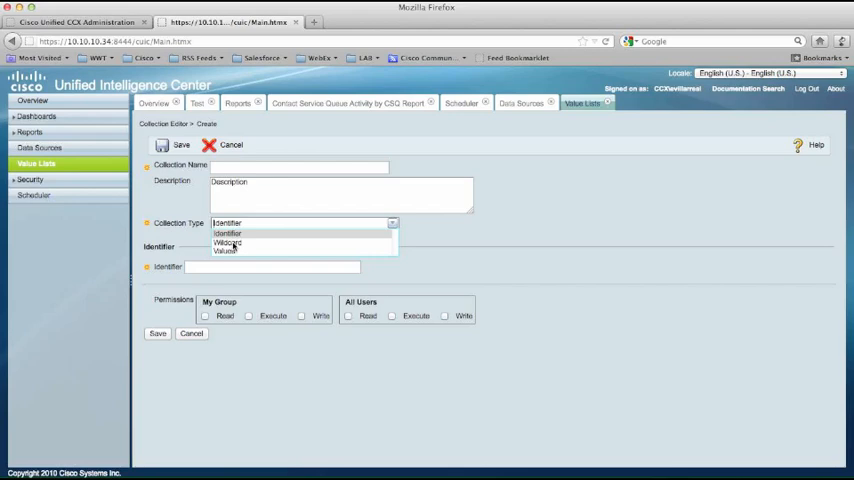
{"action": "left_click", "coordinate": [228, 244]}
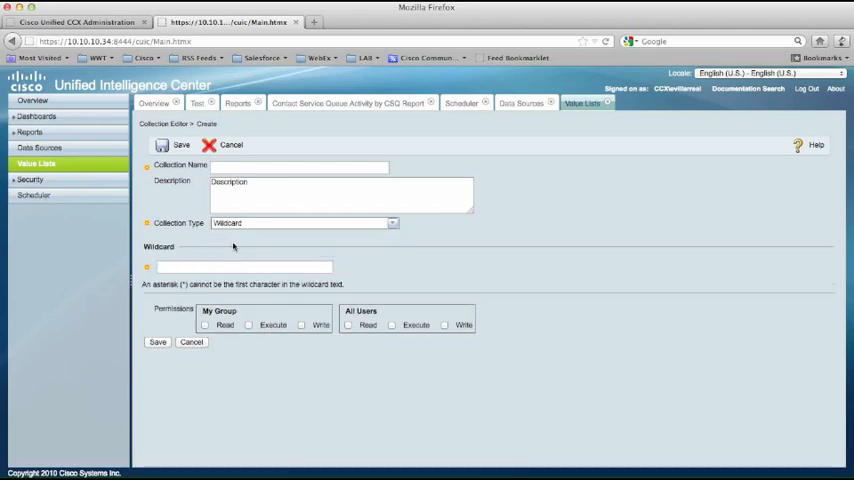
{"action": "left_click", "coordinate": [240, 267]}
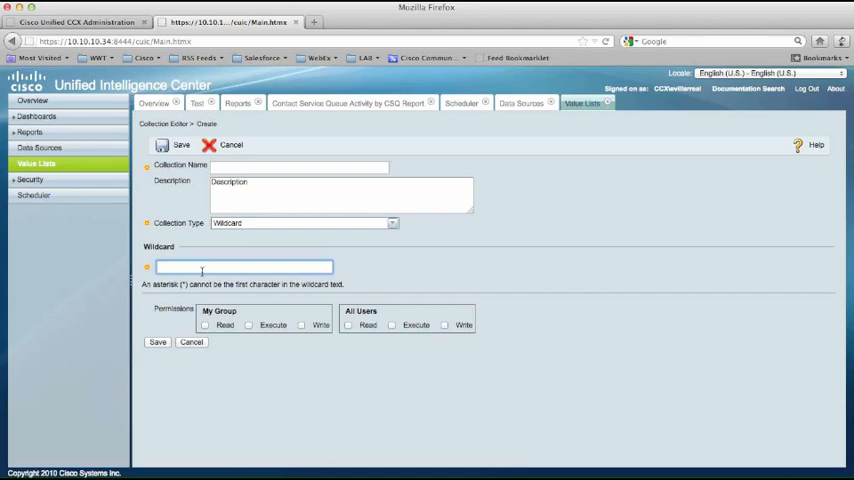
{"action": "type", "text": "Sales%"}
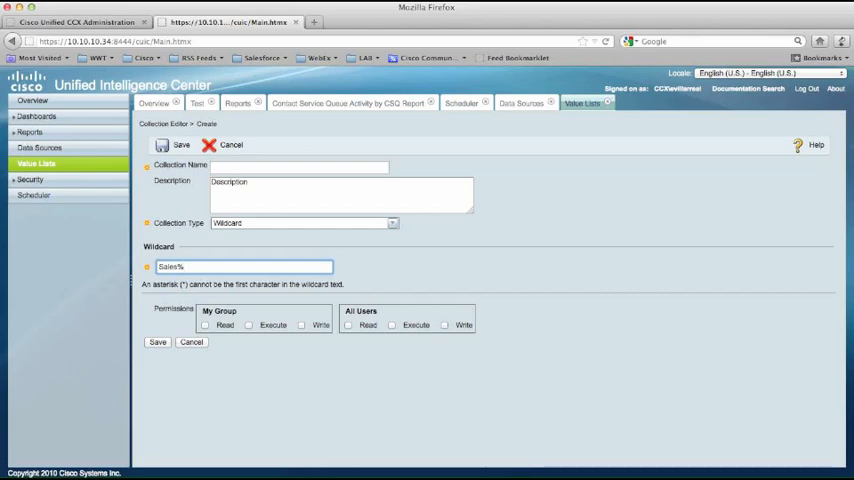
{"action": "key", "text": "Backspace"}
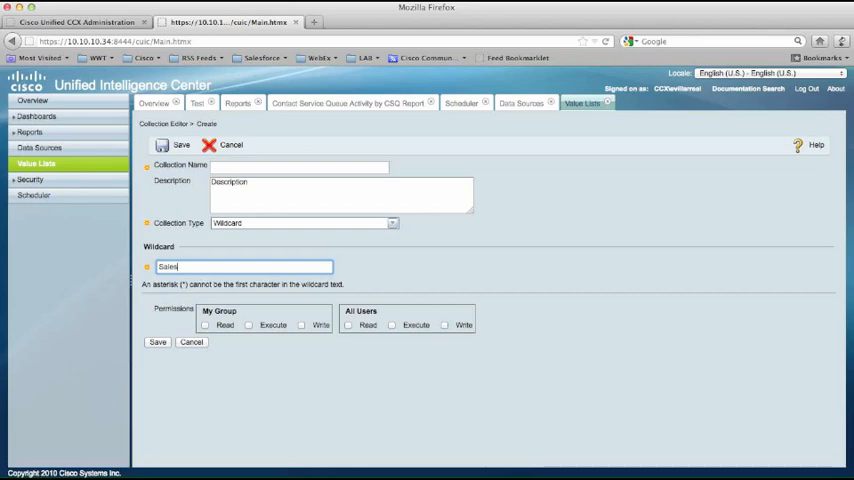
{"action": "type", "text": "*"}
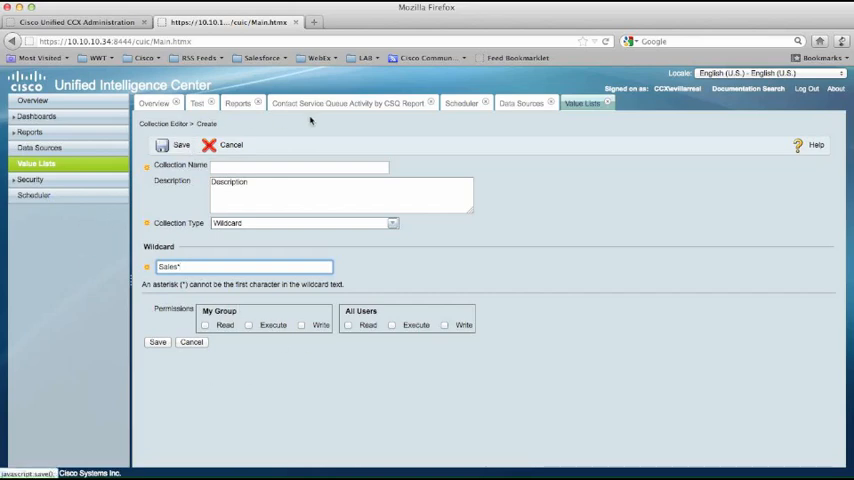
{"action": "left_click", "coordinate": [345, 102]}
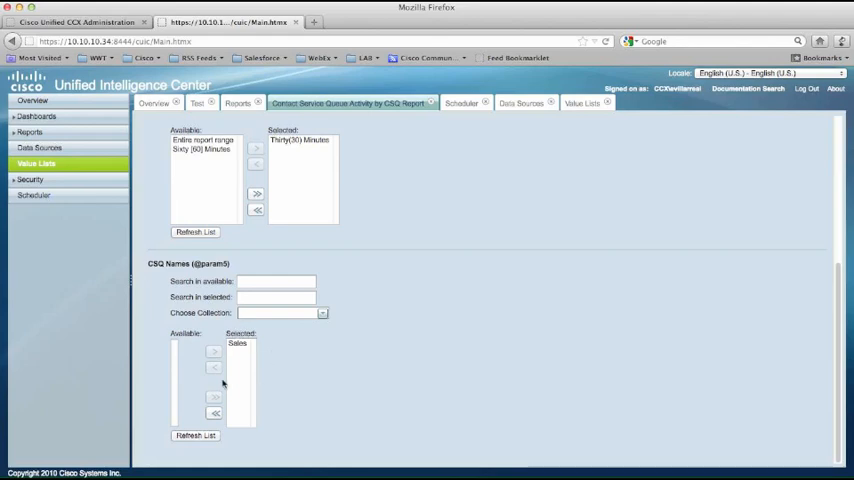
{"action": "mouse_move", "coordinate": [143, 247]}
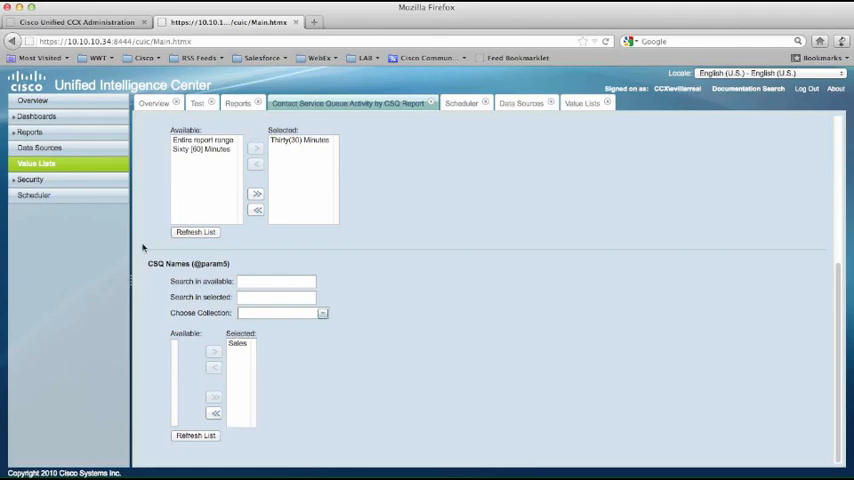
Open the Security User List showing the single user and their designer roles.
{"action": "left_click", "coordinate": [30, 179]}
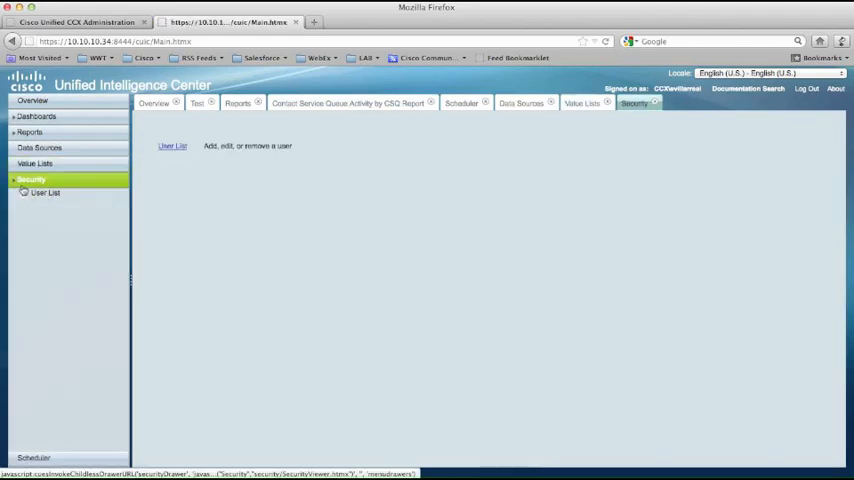
{"action": "left_click", "coordinate": [44, 194]}
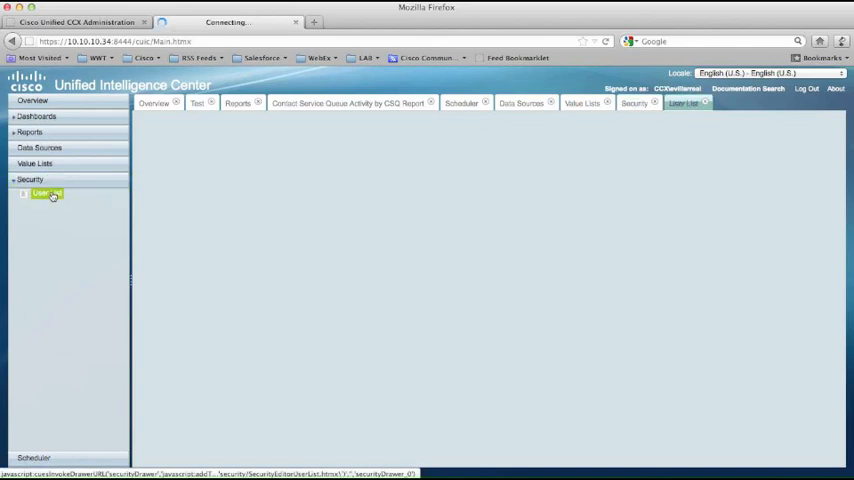
{"action": "left_click", "coordinate": [45, 193]}
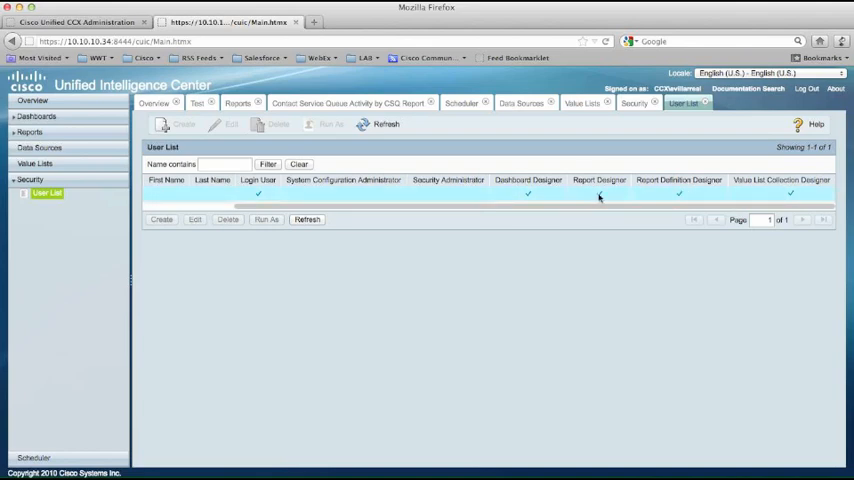
{"action": "mouse_move", "coordinate": [352, 199]}
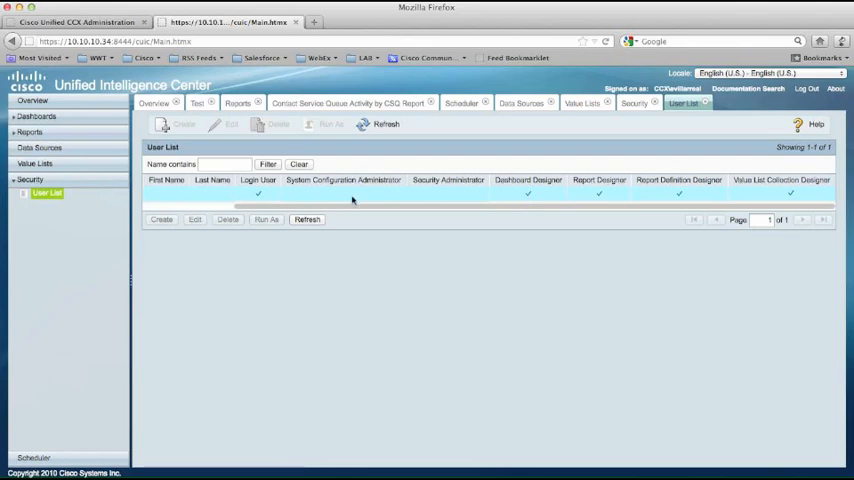
{"action": "mouse_move", "coordinate": [563, 197]}
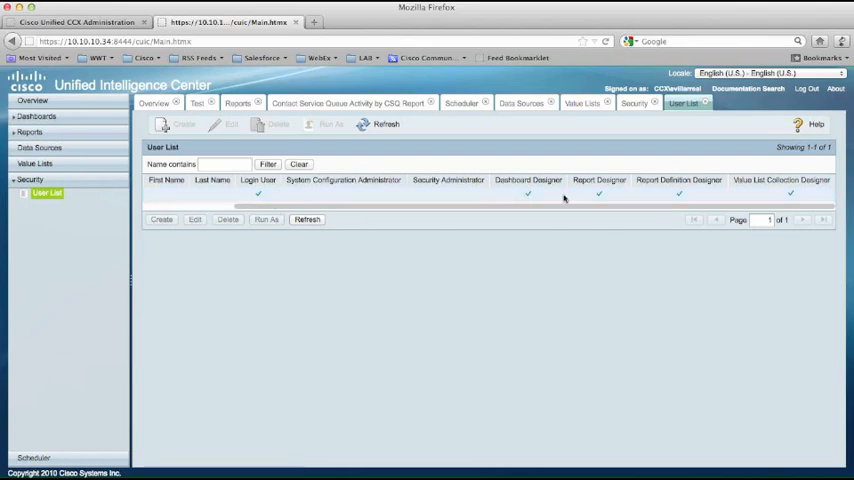
{"action": "mouse_move", "coordinate": [525, 219]}
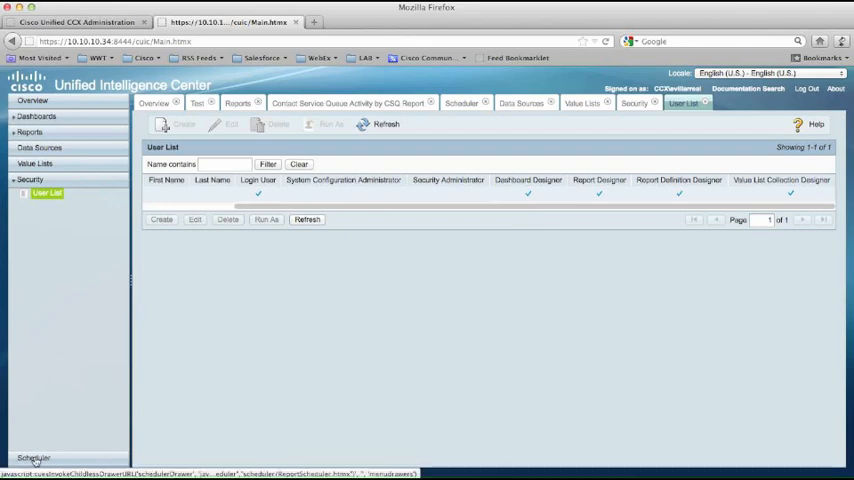
Start a new schedule for the EMV CSQ report and view its Email delivery settings.
{"action": "left_click", "coordinate": [463, 101]}
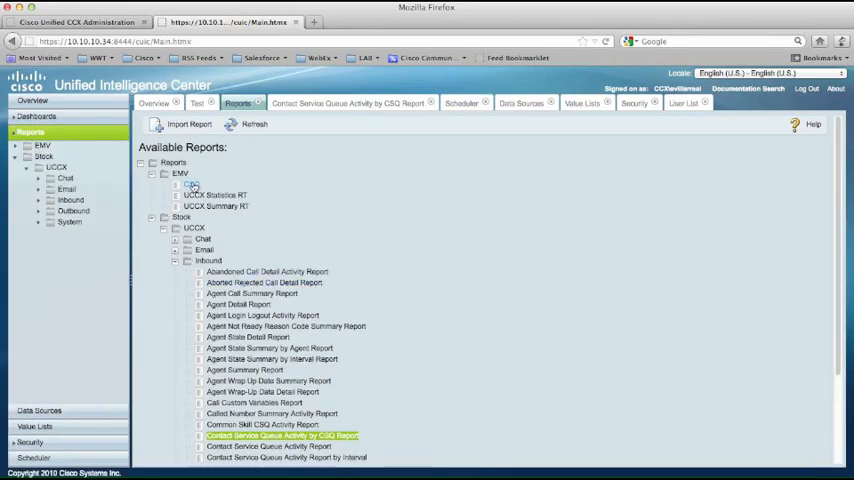
{"action": "right_click", "coordinate": [186, 184]}
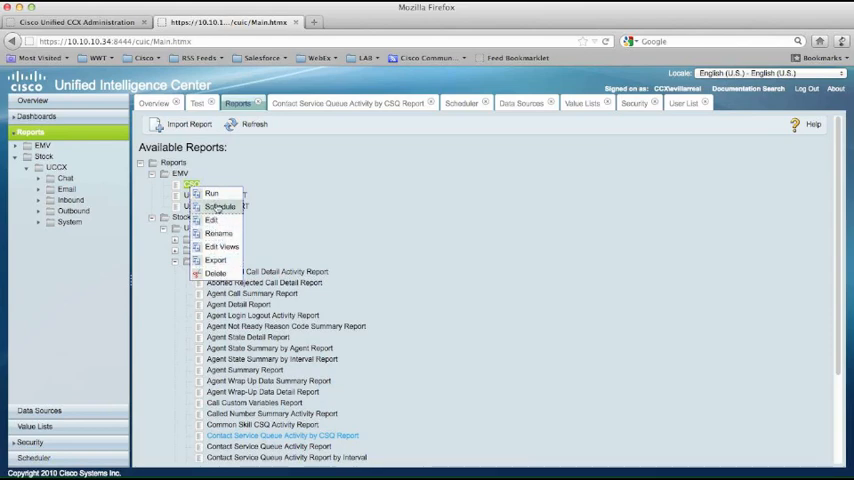
{"action": "left_click", "coordinate": [219, 207]}
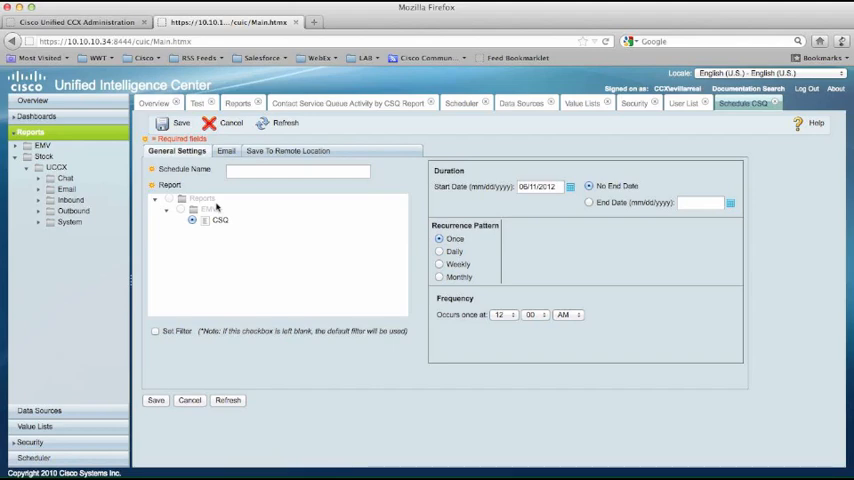
{"action": "left_click", "coordinate": [226, 150]}
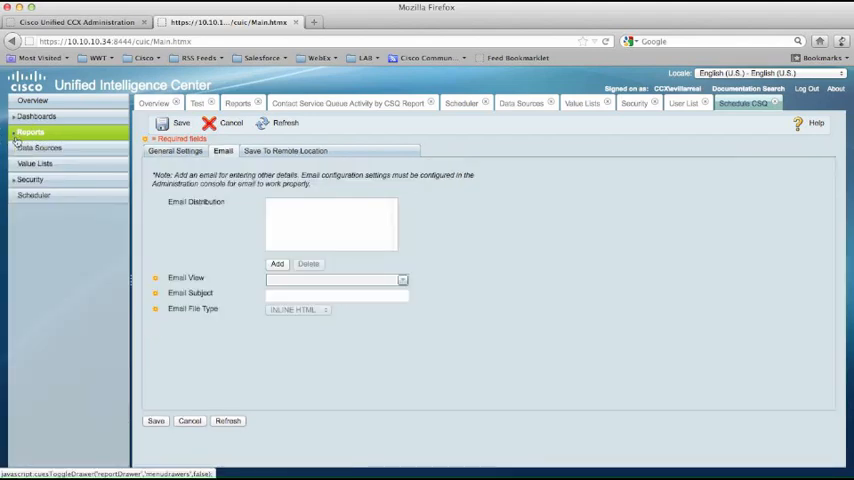
{"action": "mouse_move", "coordinate": [336, 346]}
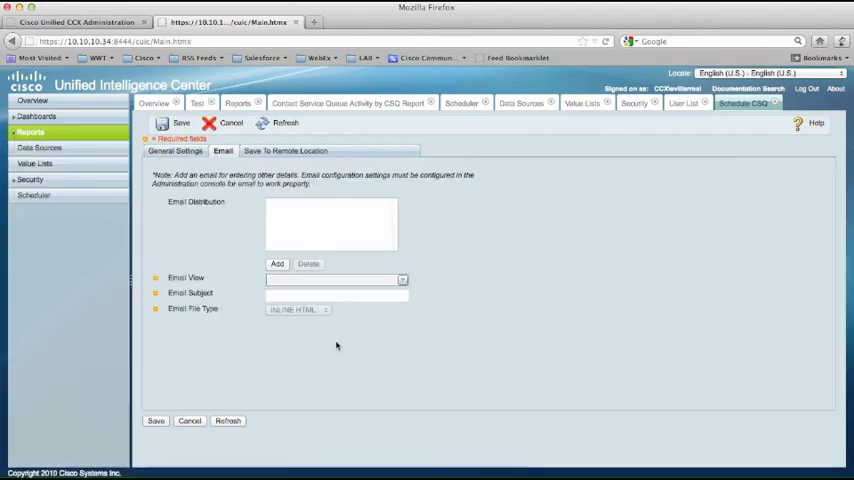